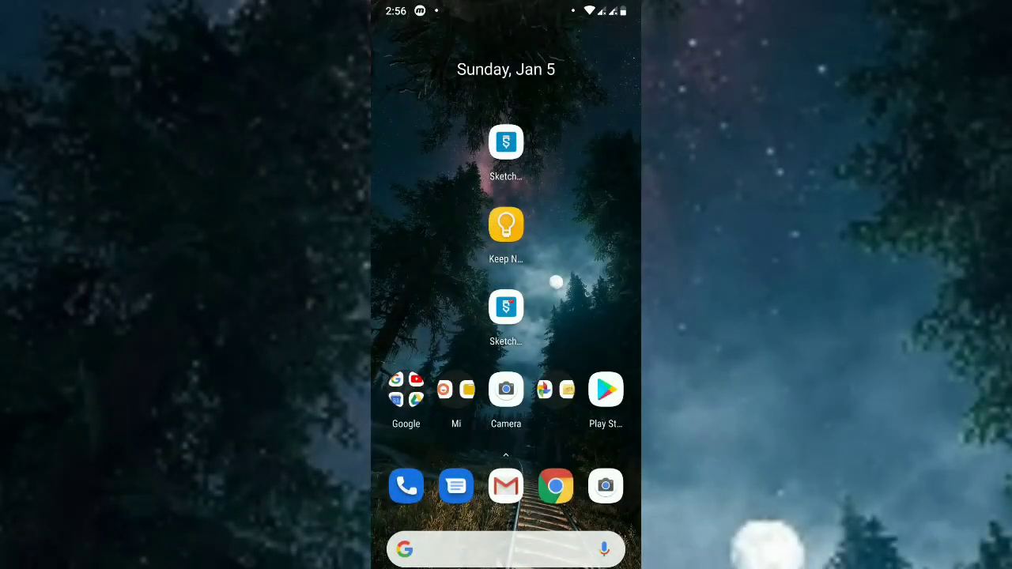
Launch Sketchware and create a new app project named 'movie store'.
click(505, 142)
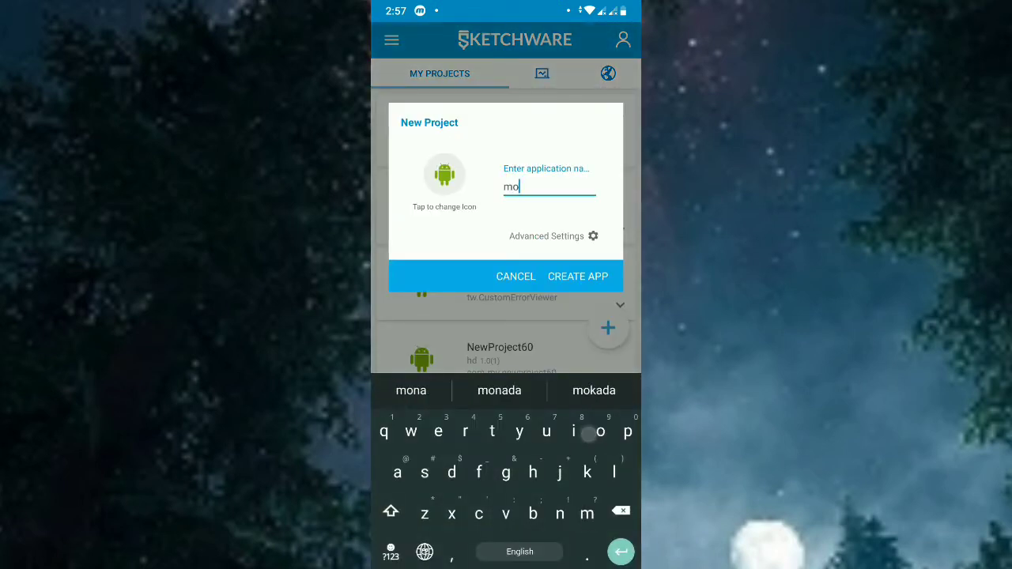
text(movie store)
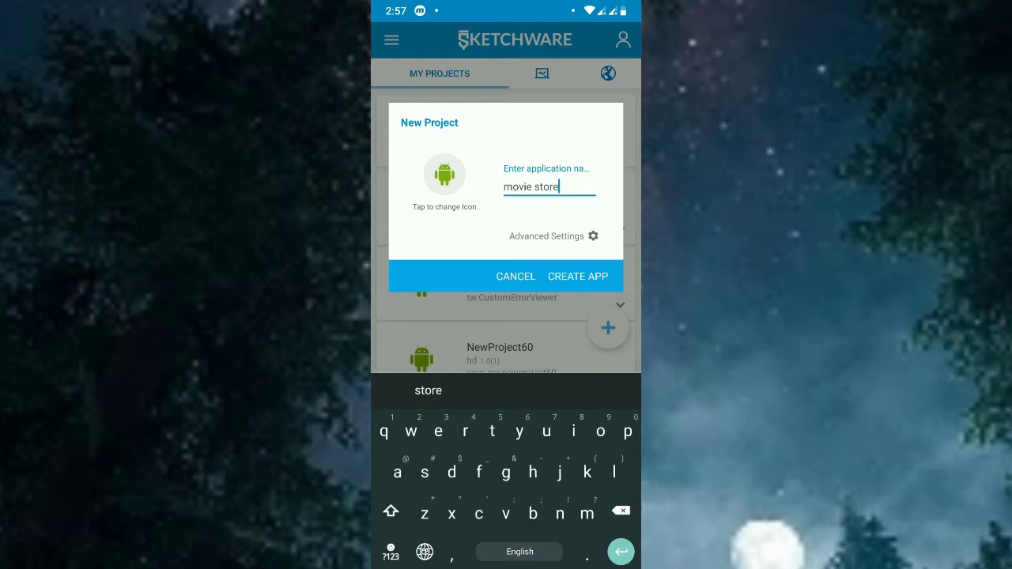
click(577, 276)
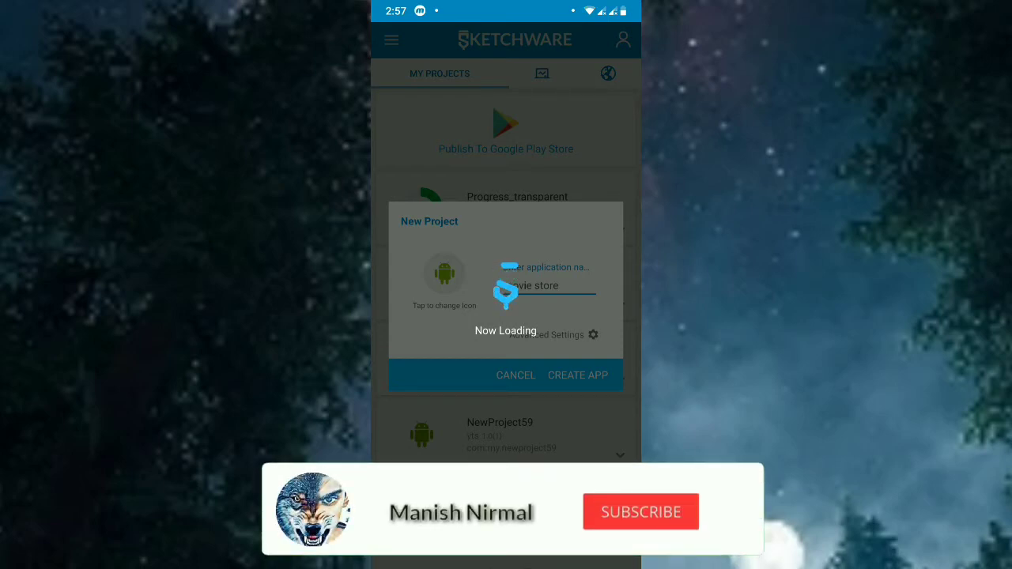
click(640, 511)
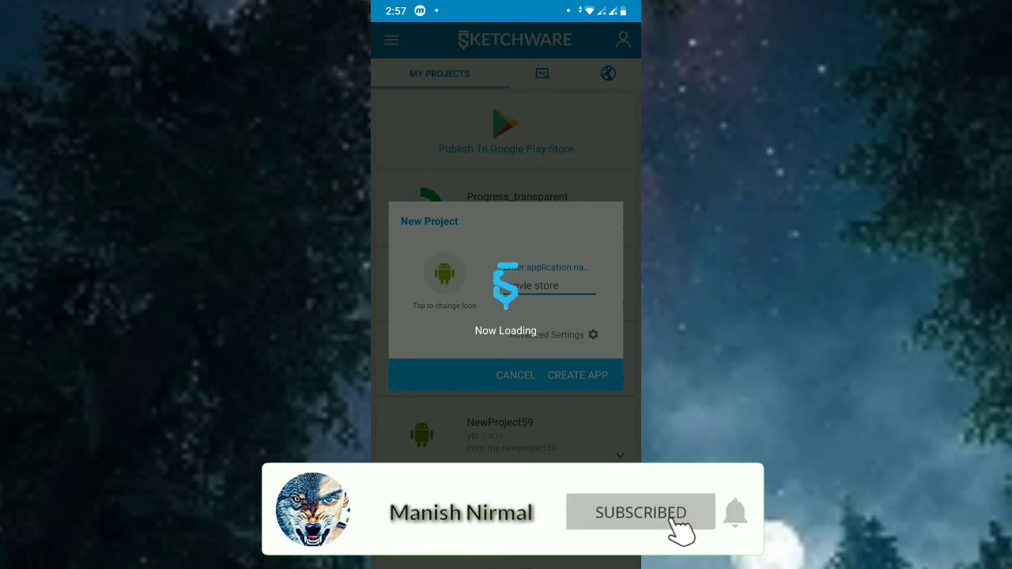
click(577, 375)
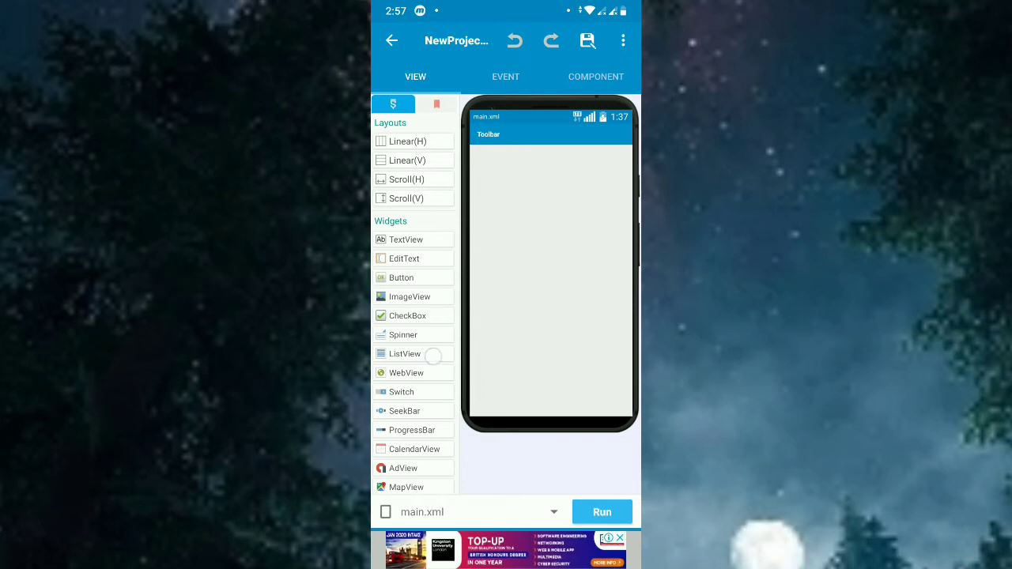
Add a ListView to main, create custom view 'cst', and place a horizontal row in it.
drag(404, 353, 549, 182)
text(c)
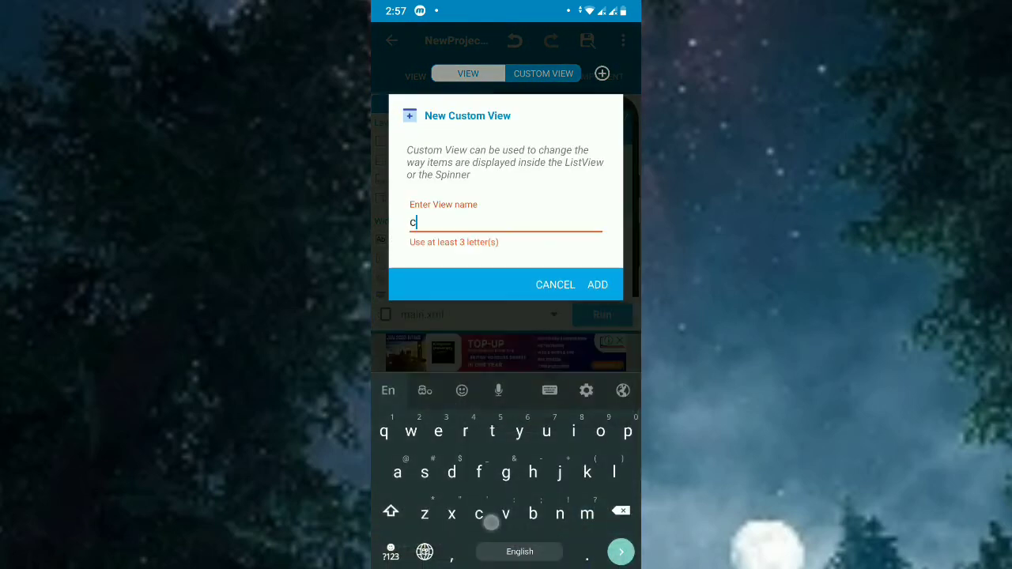
click(597, 285)
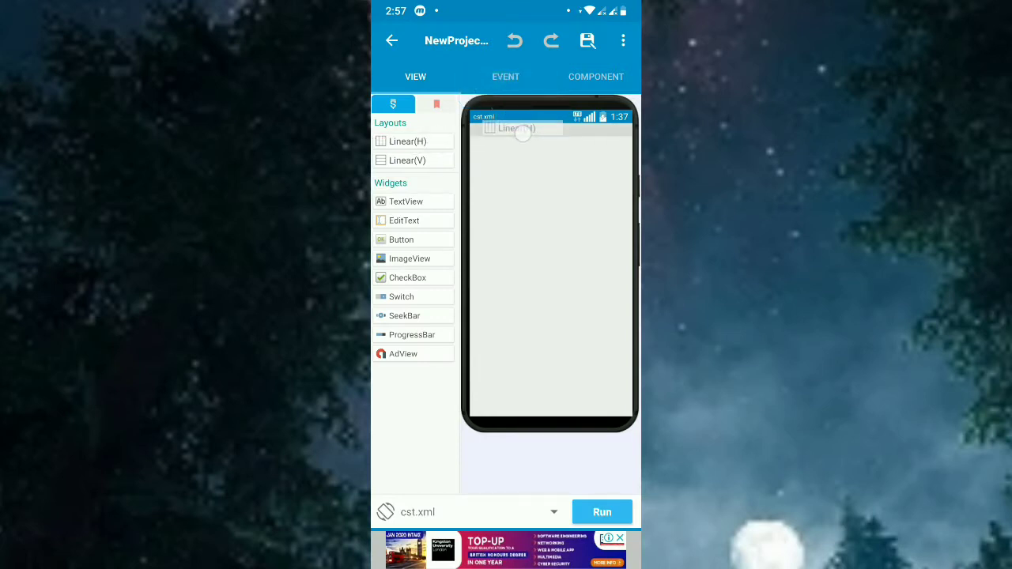
drag(401, 240, 498, 139)
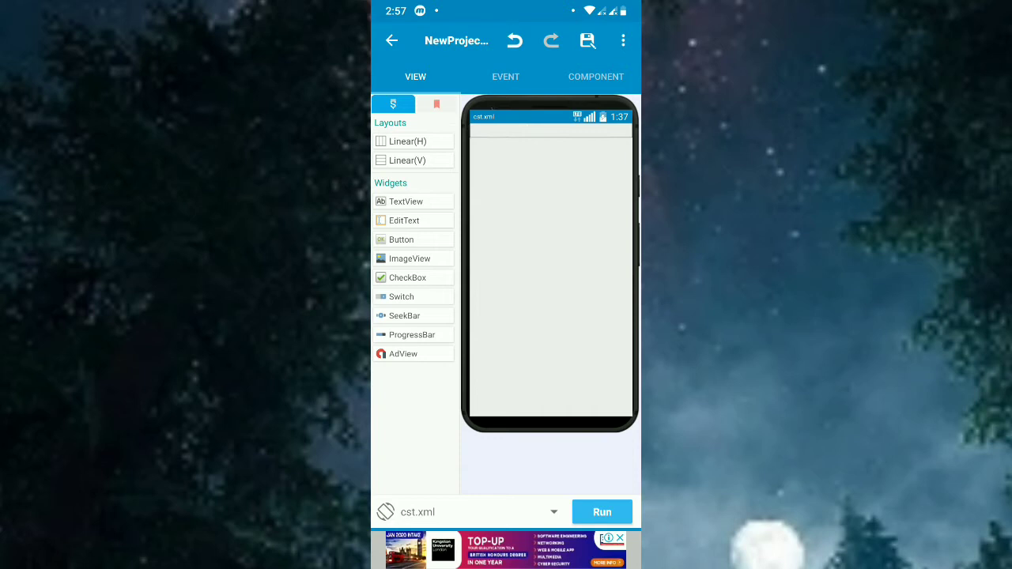
click(404, 258)
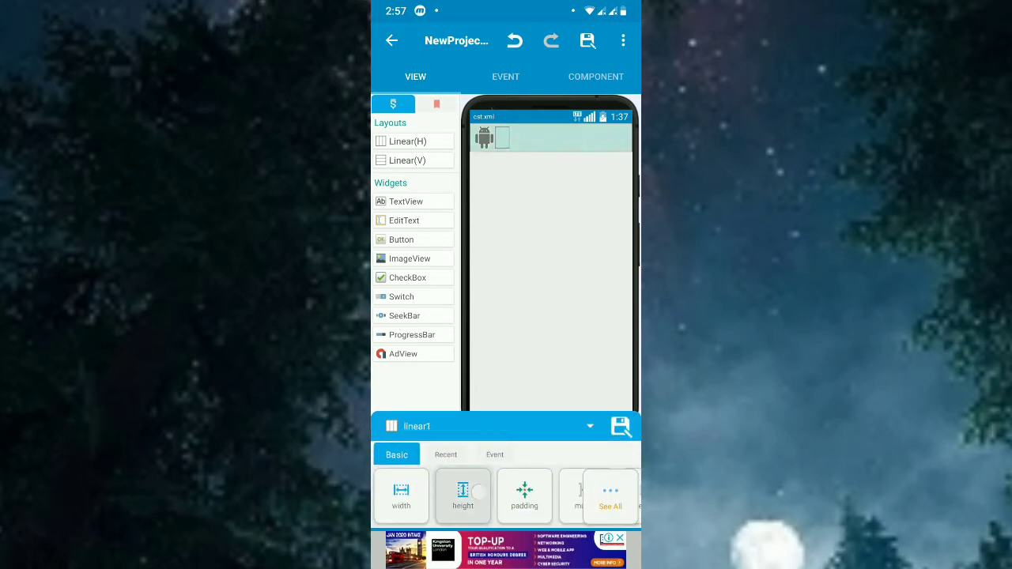
Give linear1 8 dp padding, set imageview1 width to 100 dp, and choose its scale type.
click(524, 496)
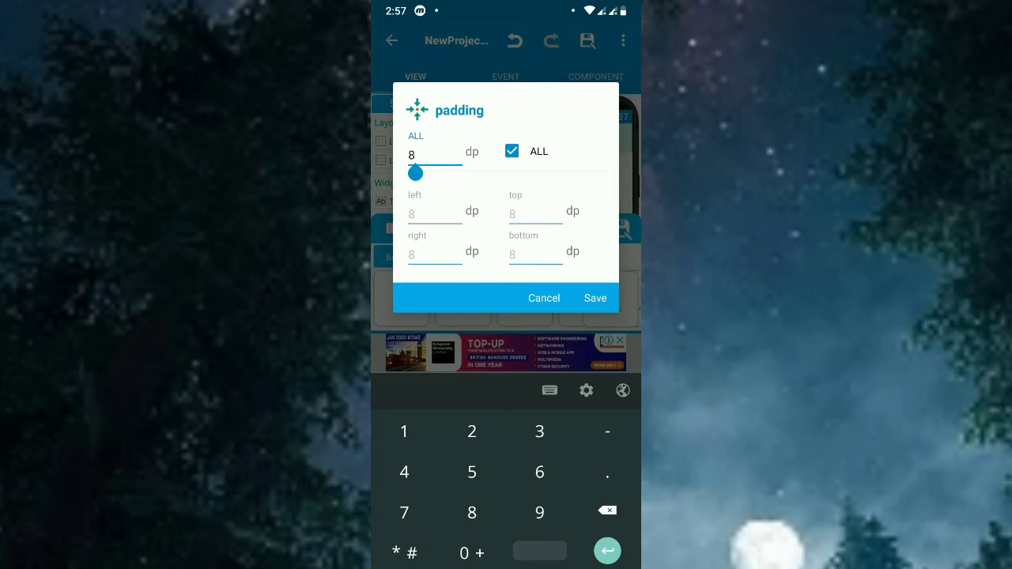
click(594, 298)
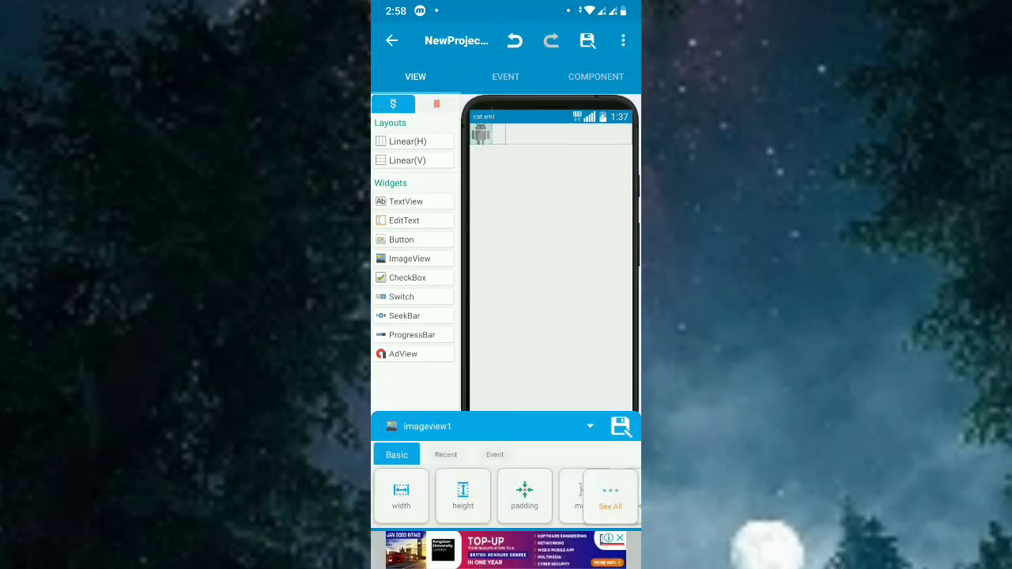
click(463, 496)
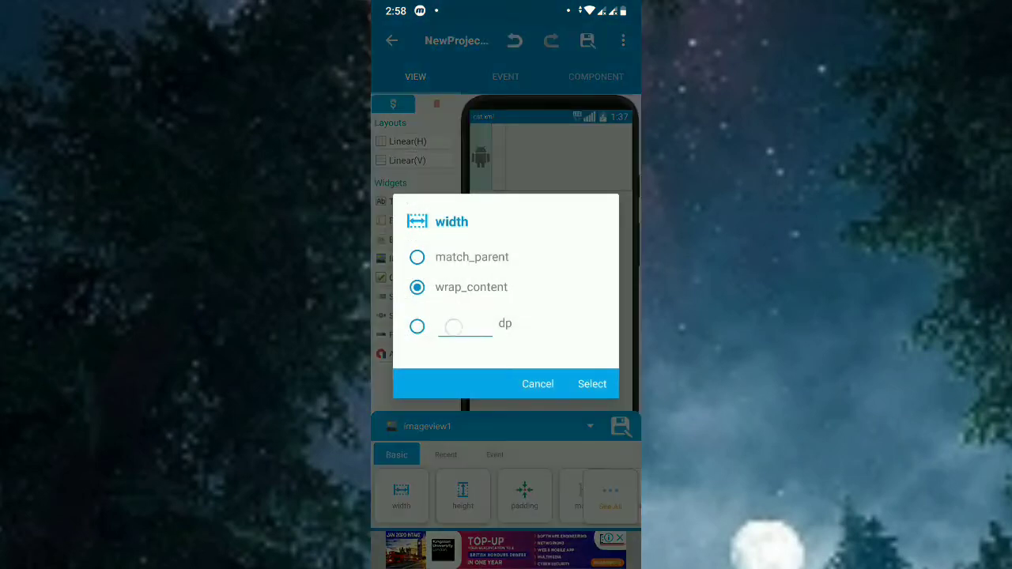
text(100)
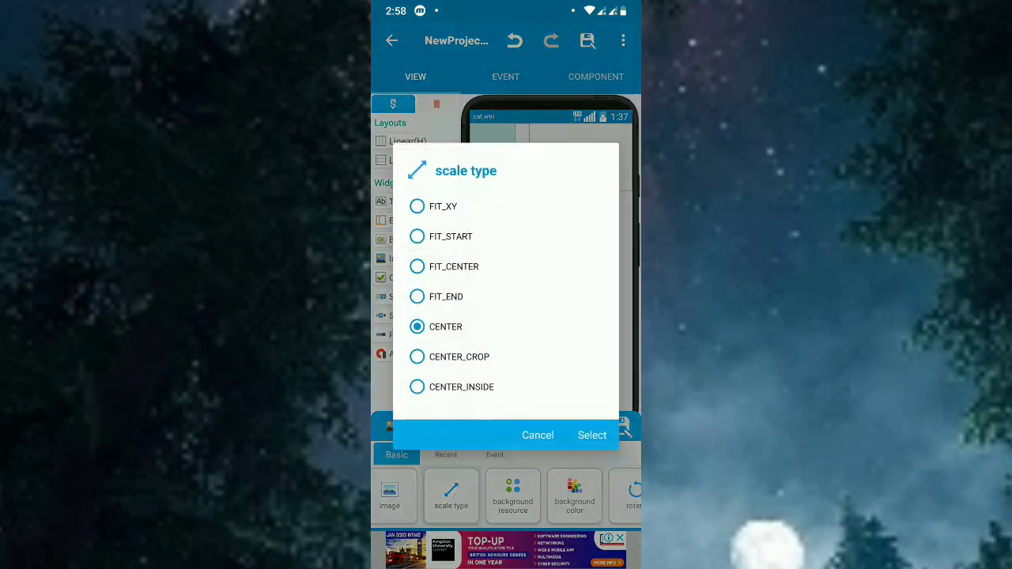
click(591, 435)
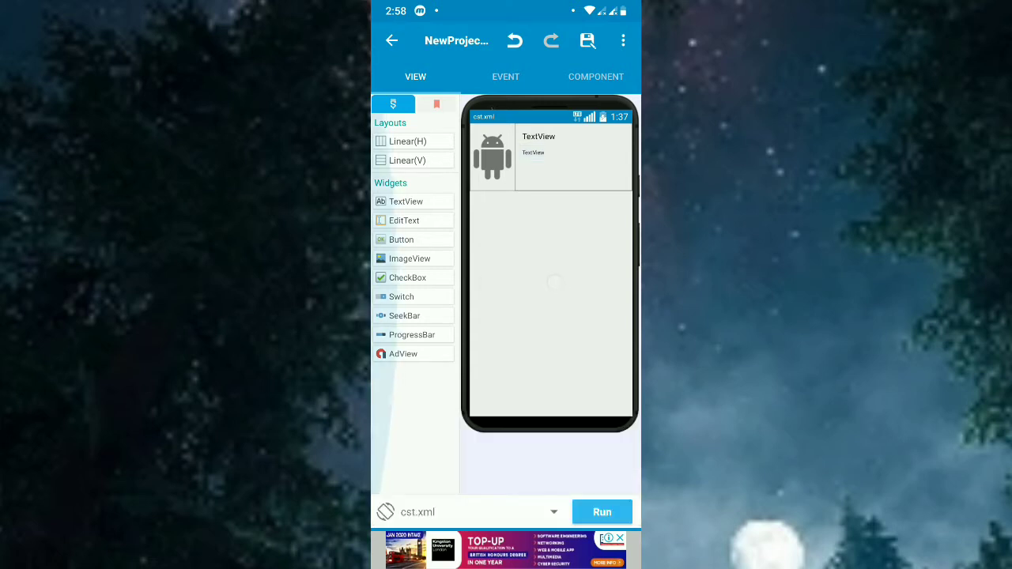
Exit the project and head to Sharein's 'Movies App in sketchware' MoreBlocks page.
click(390, 40)
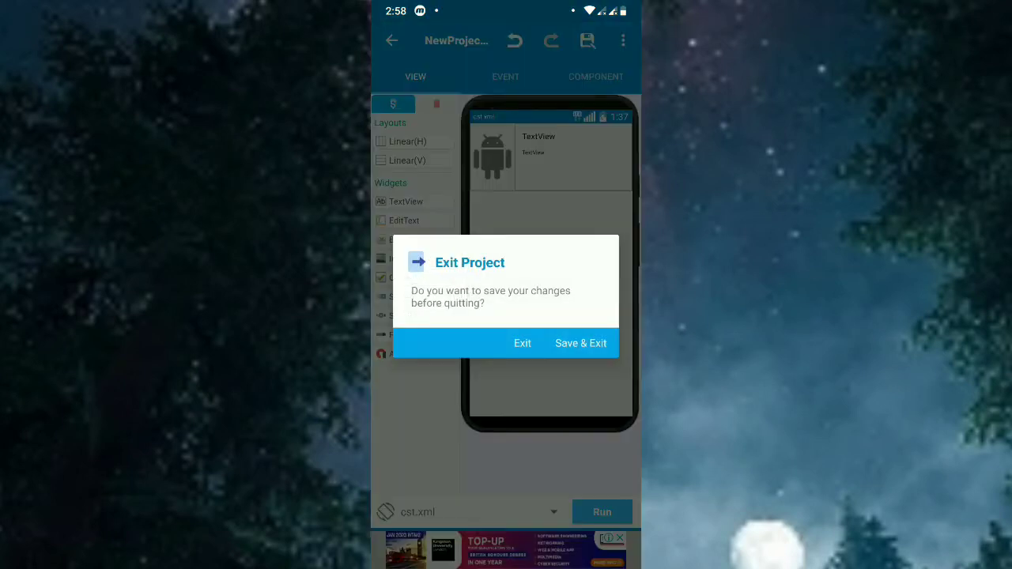
click(522, 343)
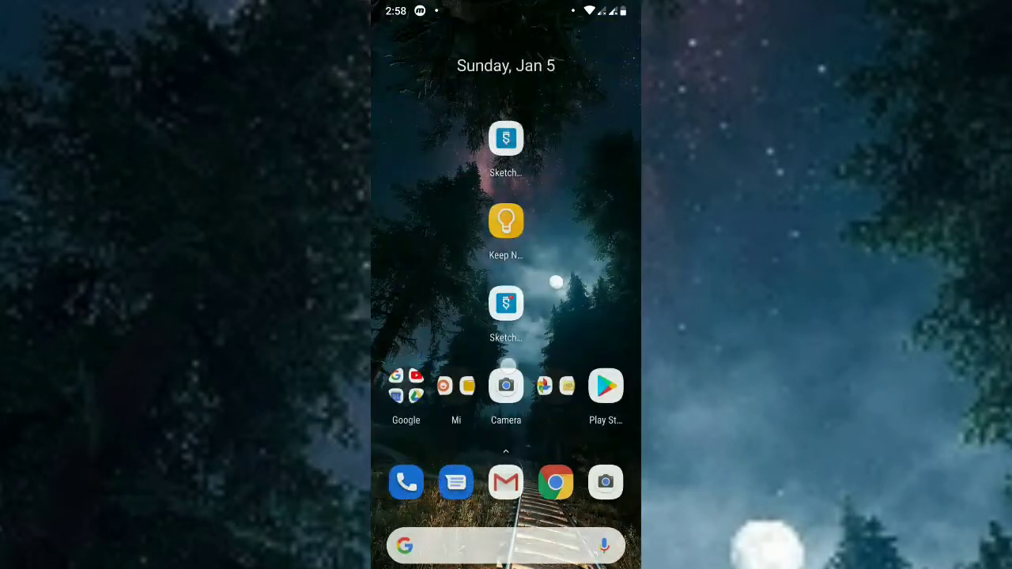
text(Sha)
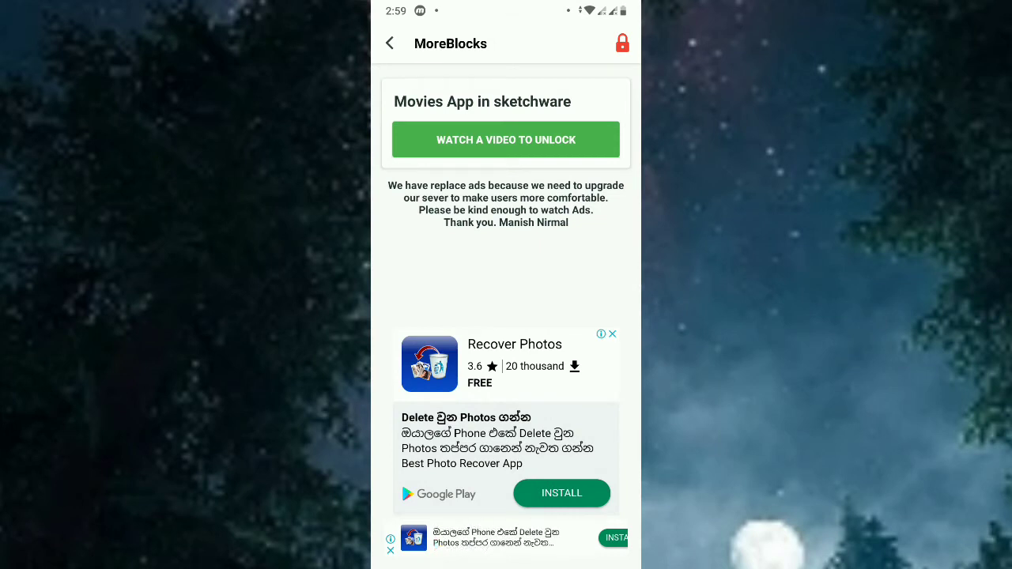
Watch the unlock video ad to the end and close it to unlock the blocks.
click(505, 139)
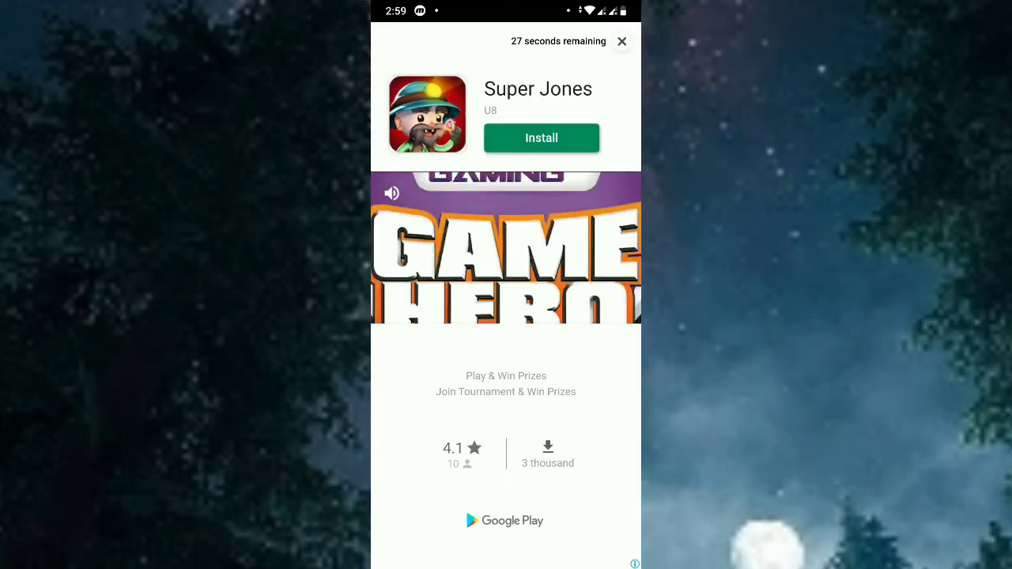
click(392, 193)
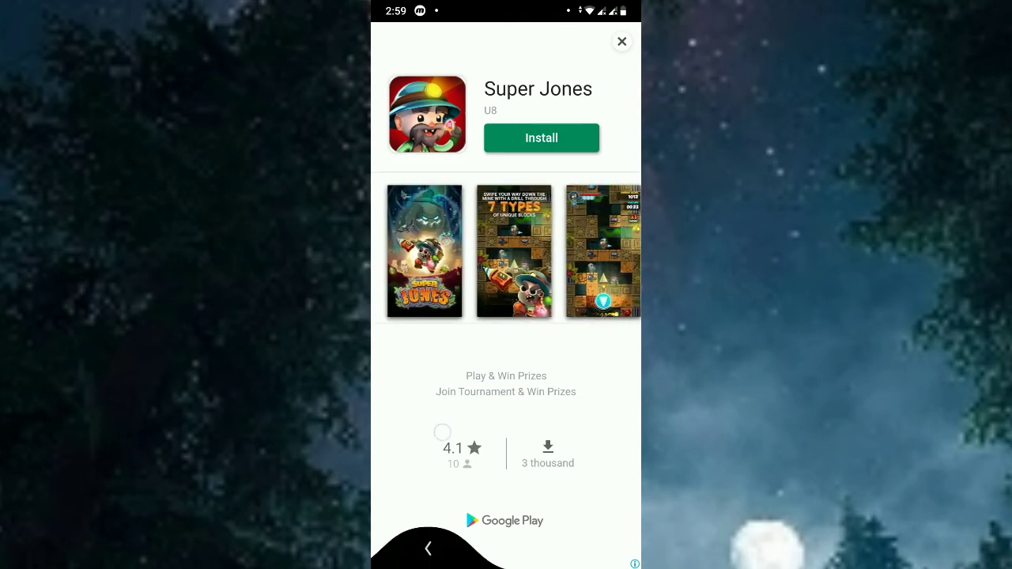
click(621, 41)
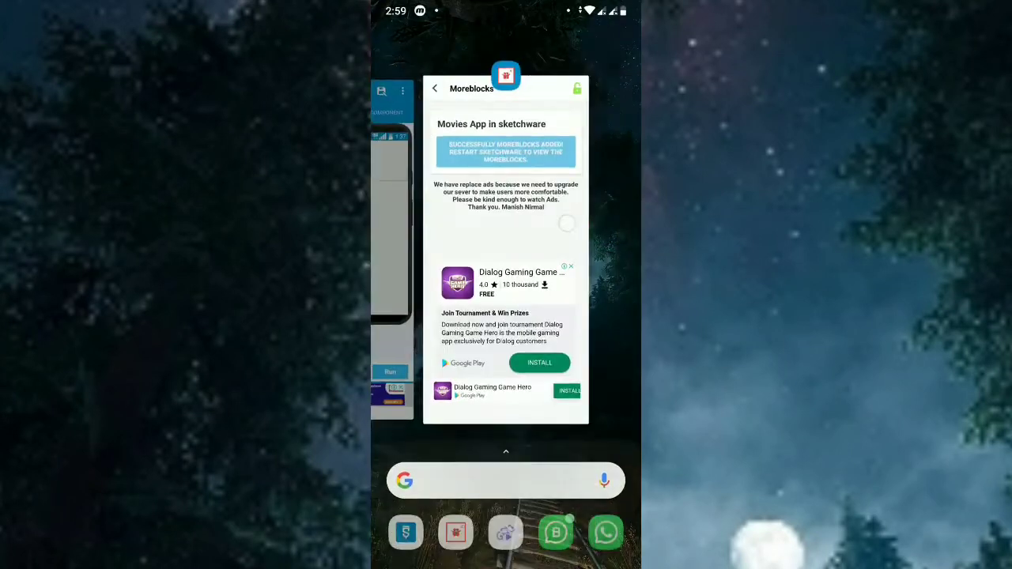
Return to Sketchware, save and exit the project, then reopen it on the main screen.
click(434, 89)
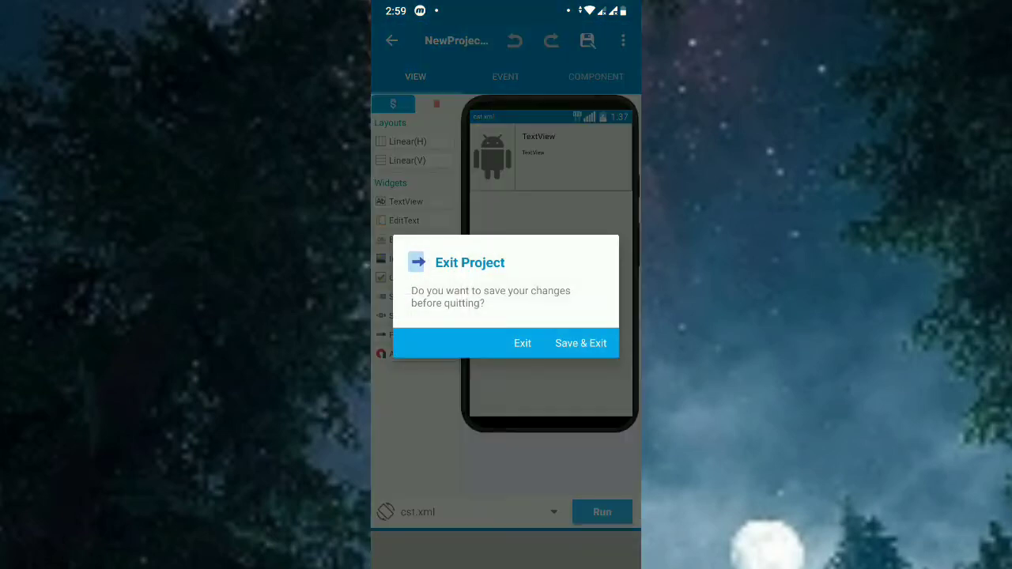
click(594, 343)
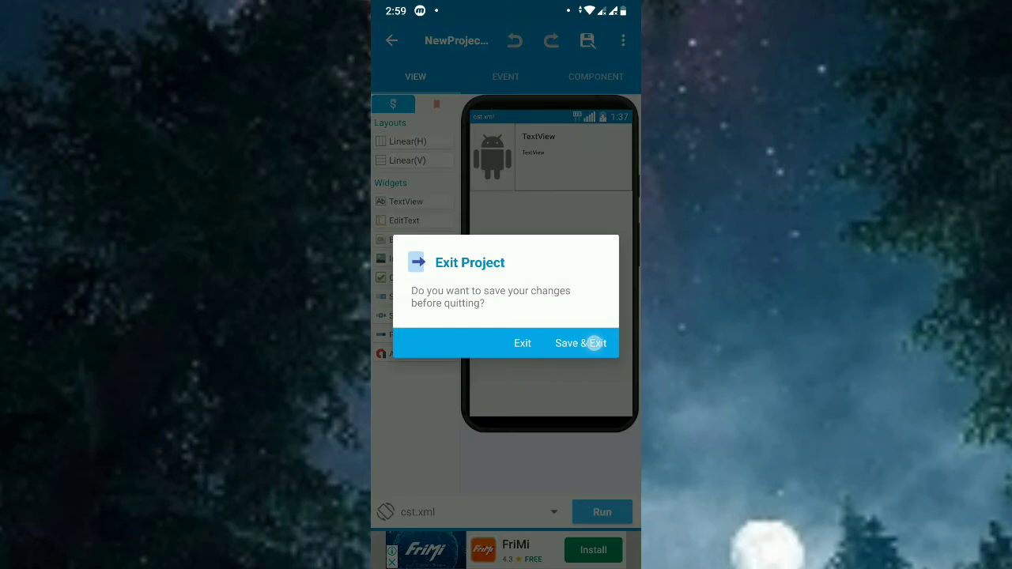
click(581, 343)
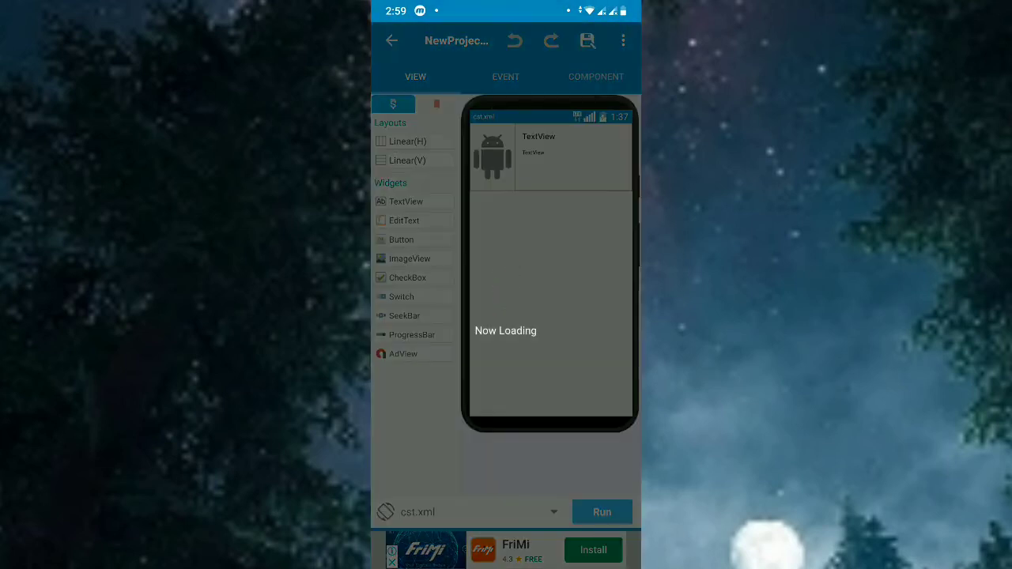
click(586, 41)
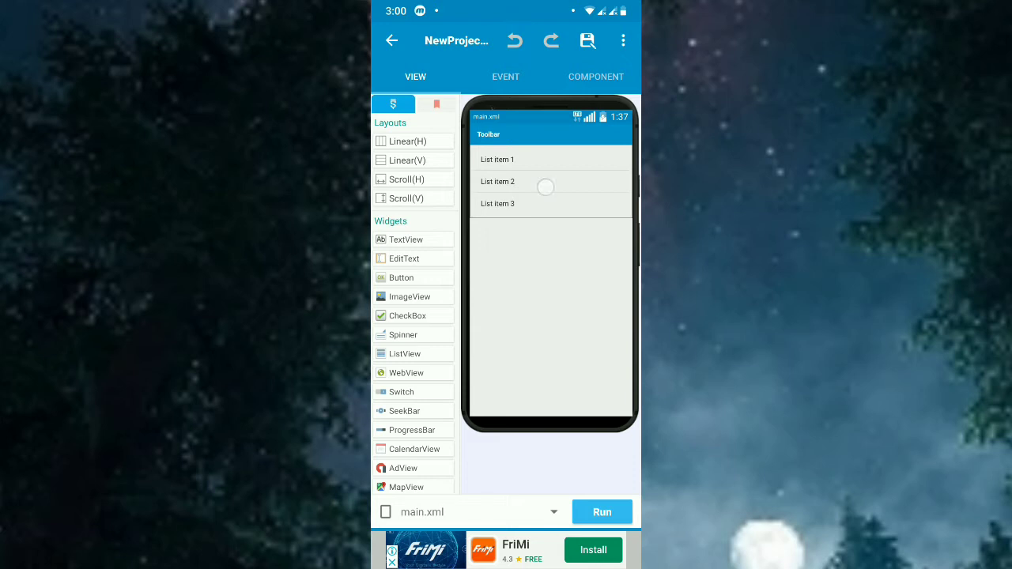
Import the shared Movie App more block with its variables and resources.
click(545, 182)
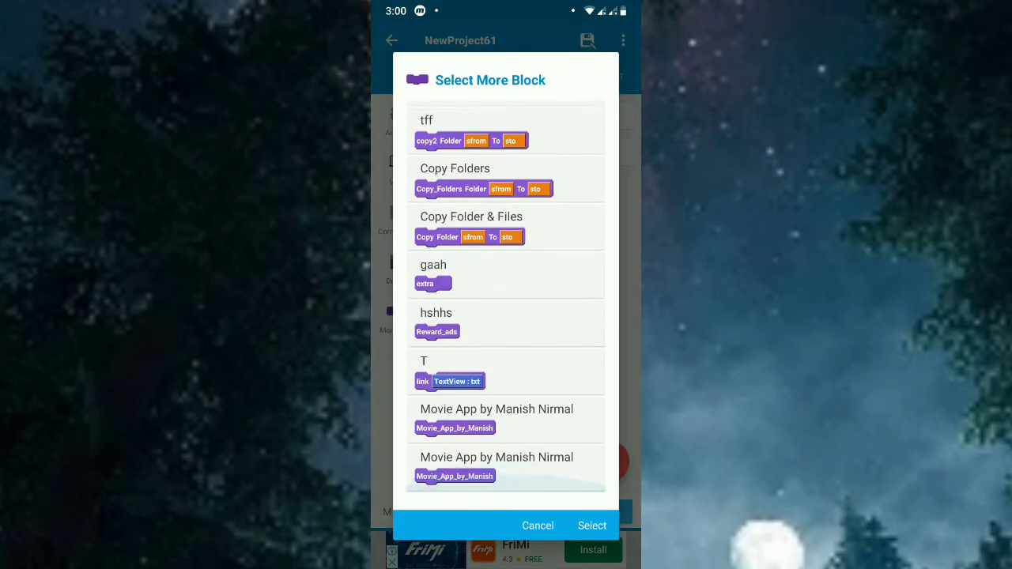
click(591, 525)
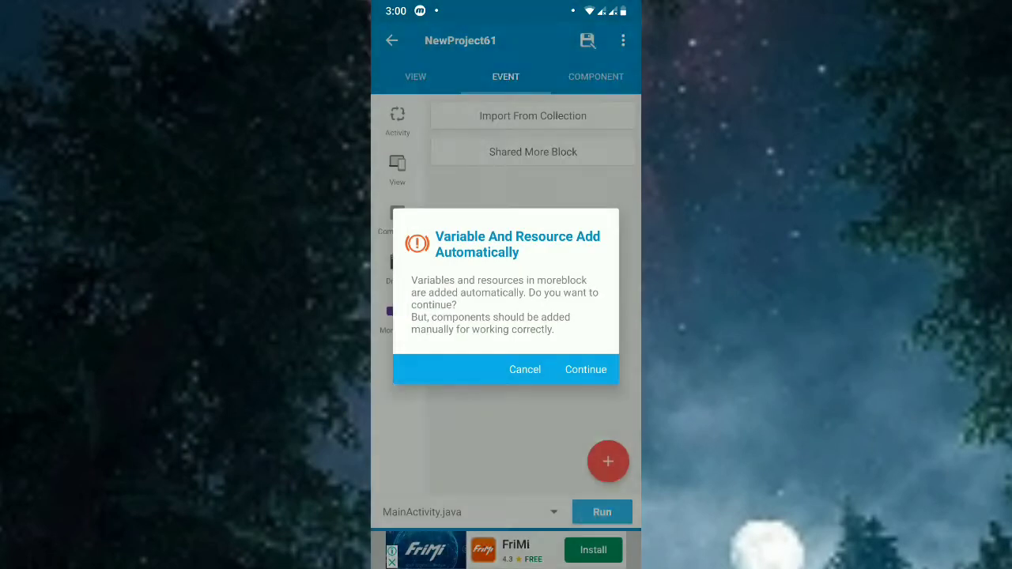
click(585, 369)
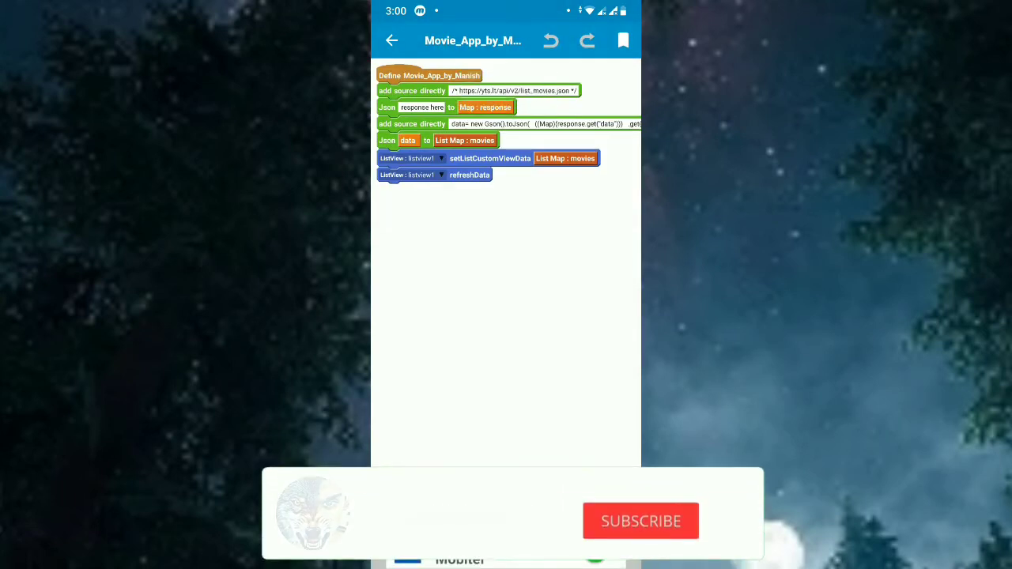
Save the imported blocks to the collection as 'movie blocks'.
click(623, 39)
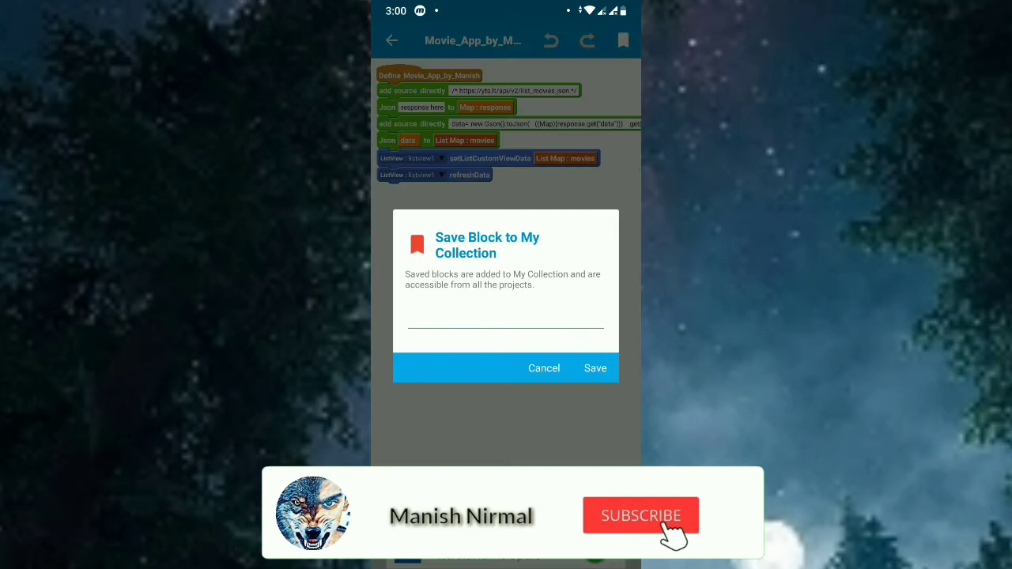
click(505, 318)
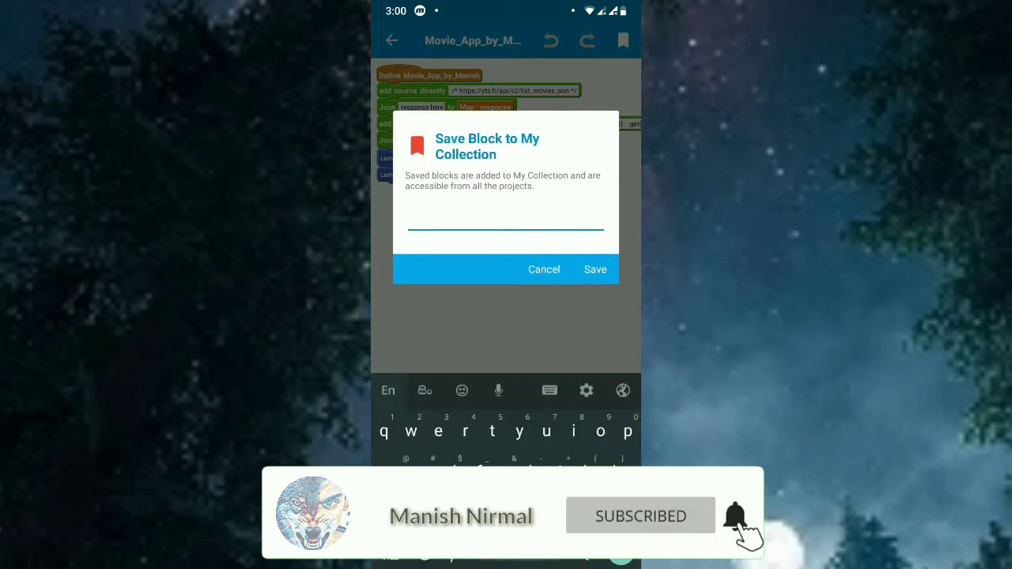
text(mobie)
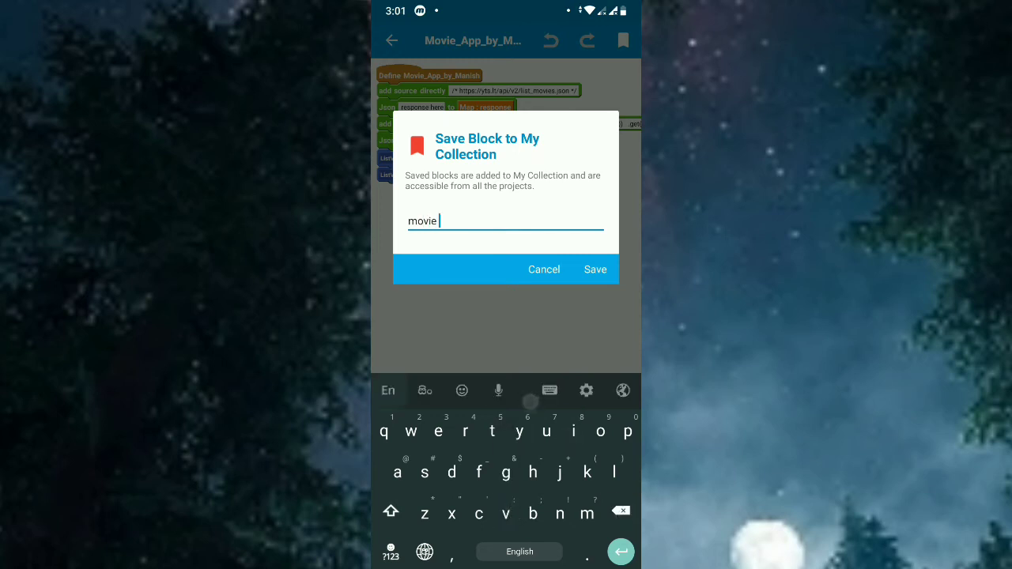
text(blocks)
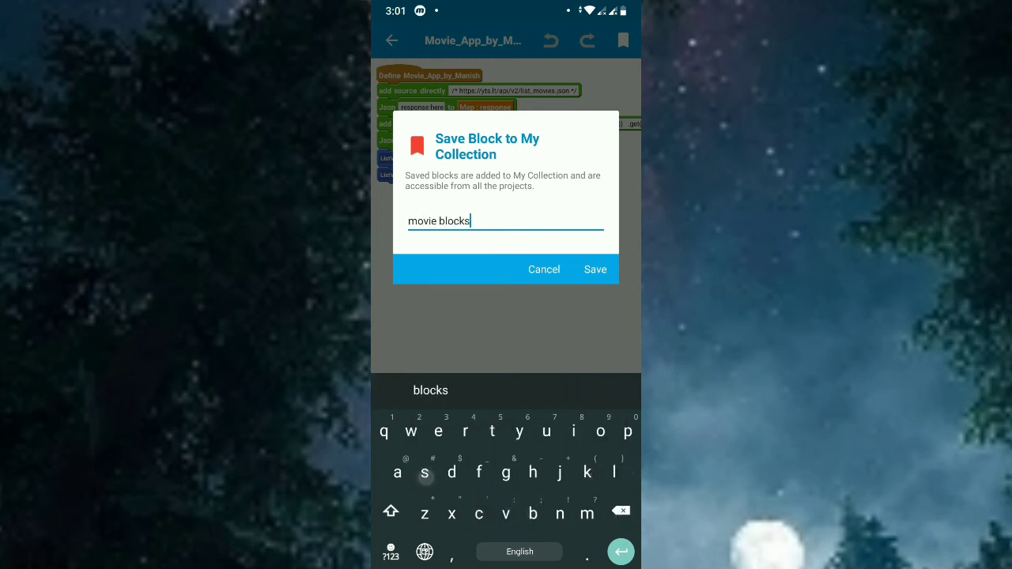
click(595, 269)
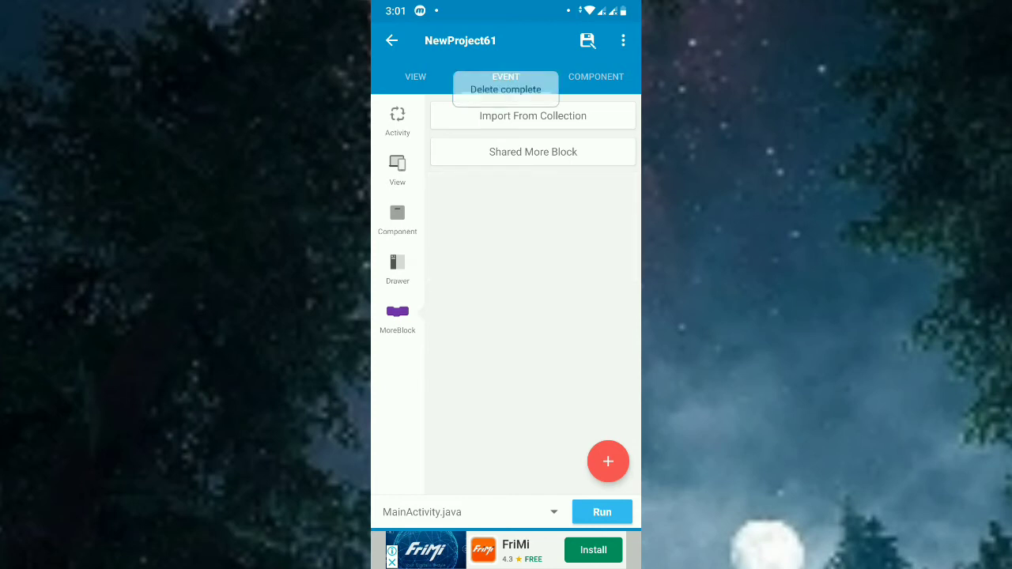
click(397, 119)
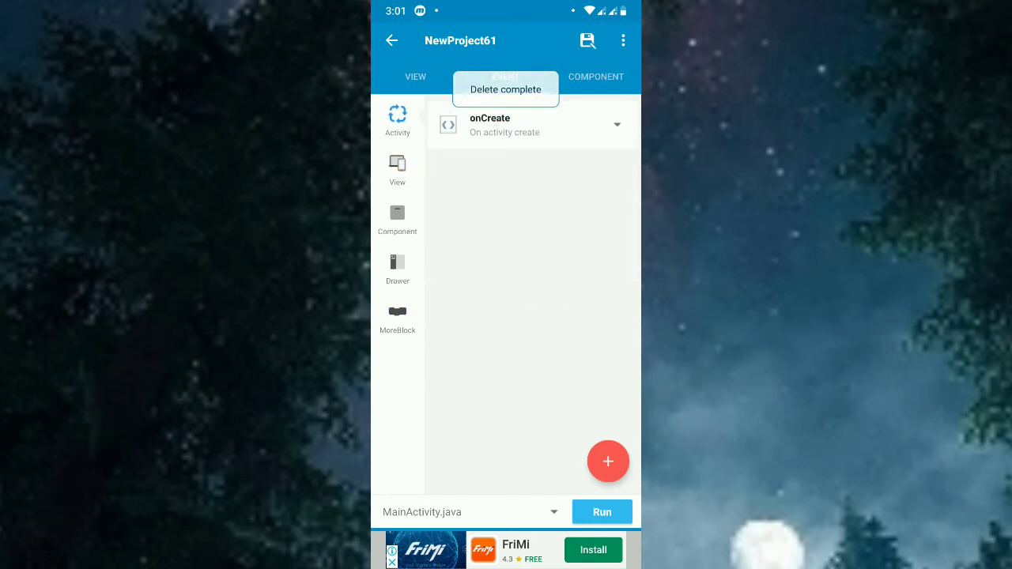
click(595, 77)
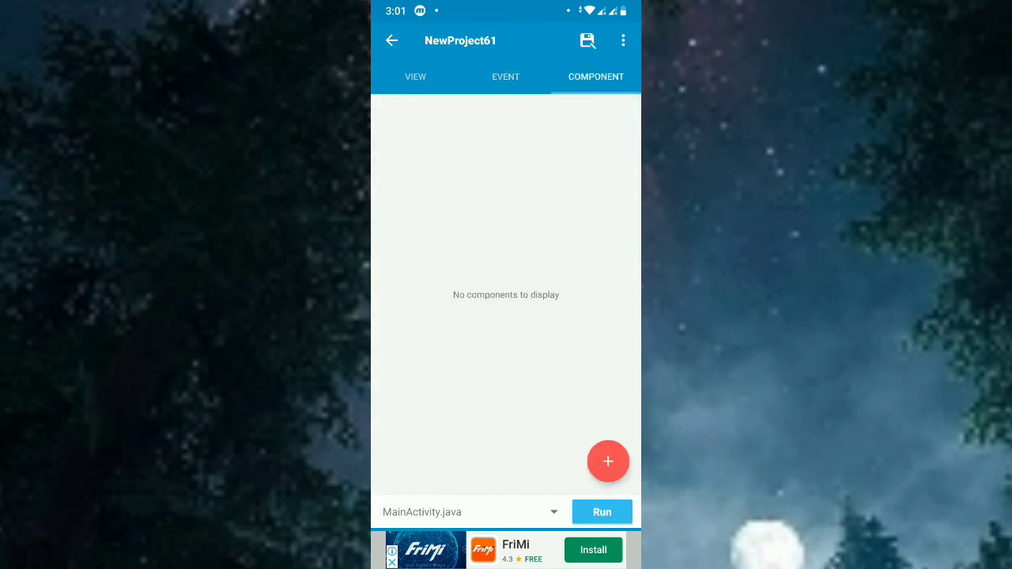
Add a RequestNetwork component named 'r' and create its onResponse event.
click(608, 461)
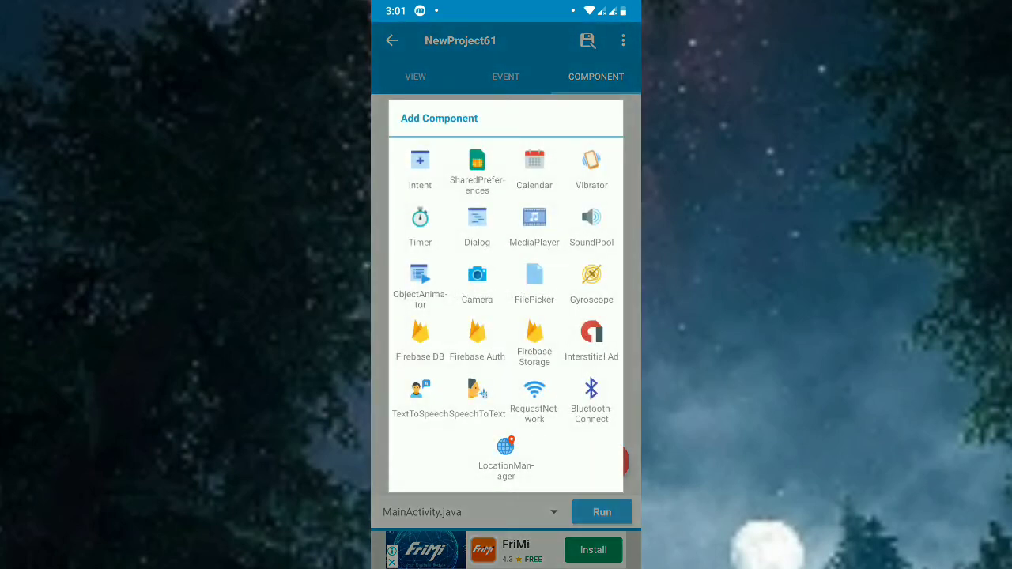
click(533, 391)
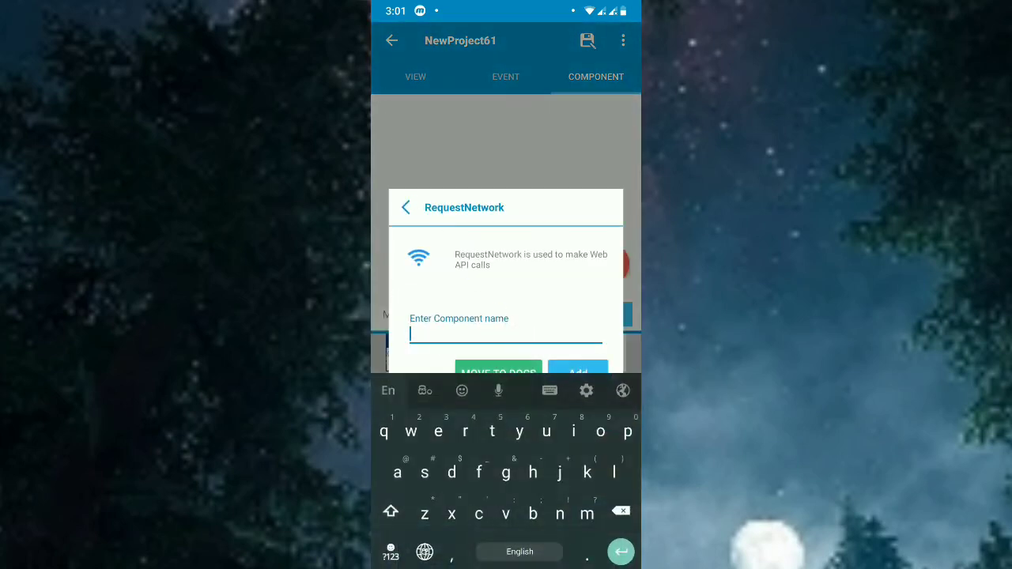
text(r)
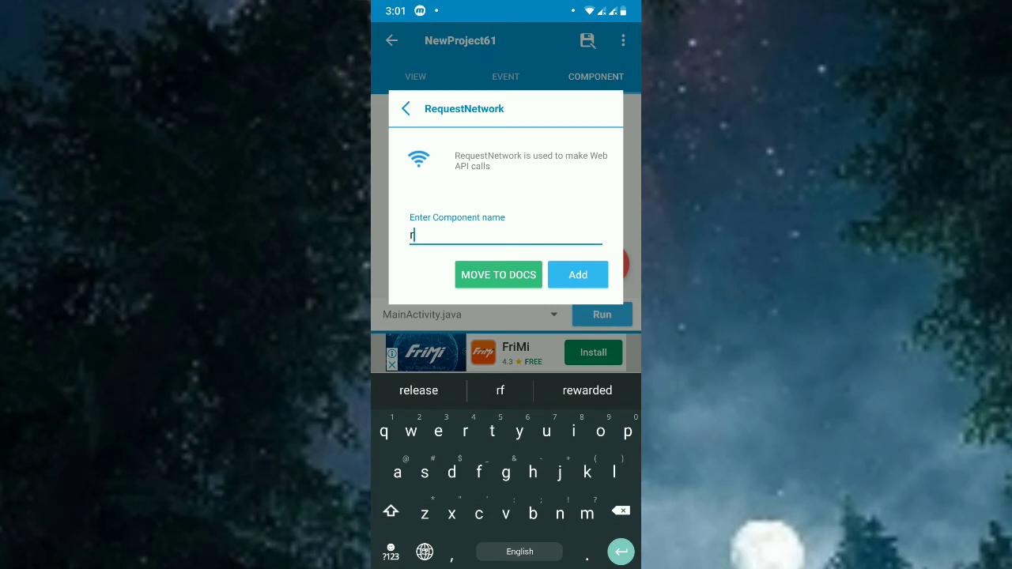
click(578, 274)
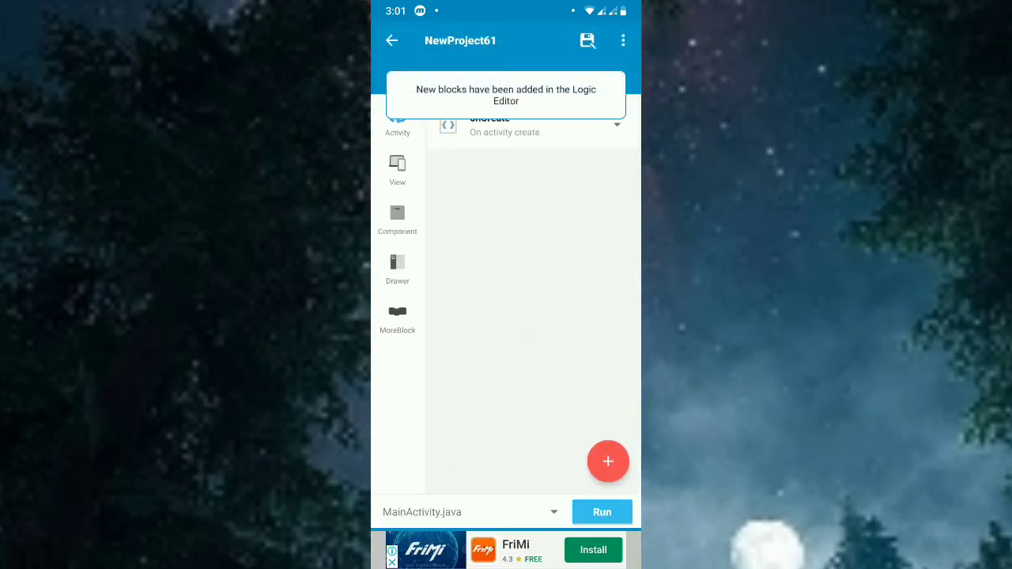
click(504, 126)
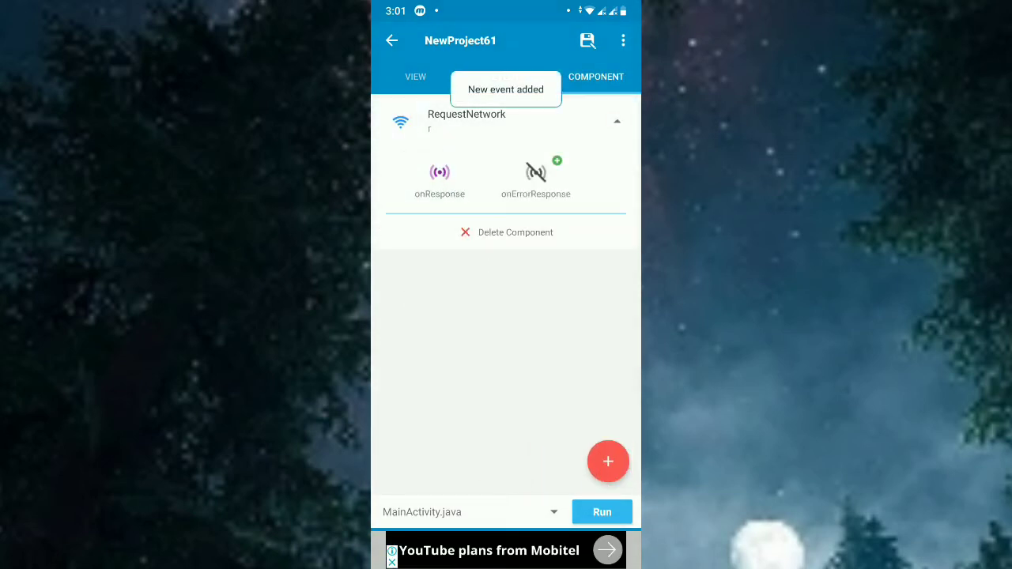
Place the movie blocks under r's onResponse event and confirm the YTS API URL text.
click(439, 172)
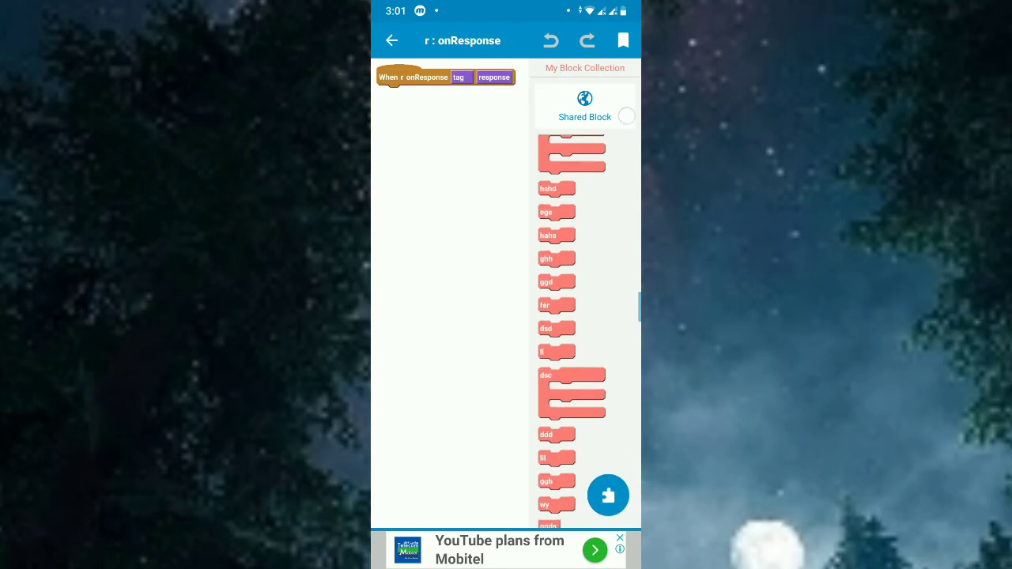
scroll(down, 3)
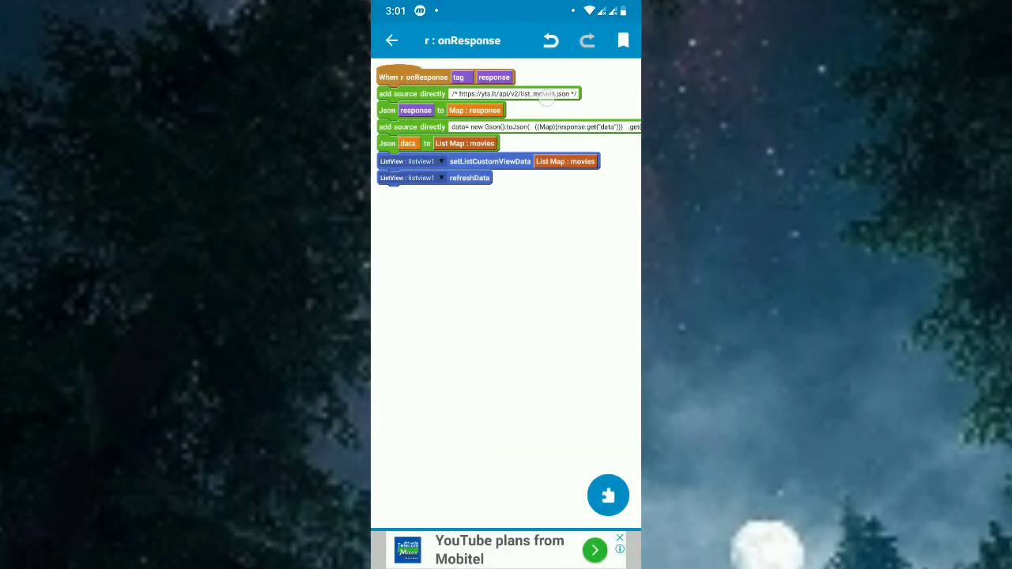
click(511, 93)
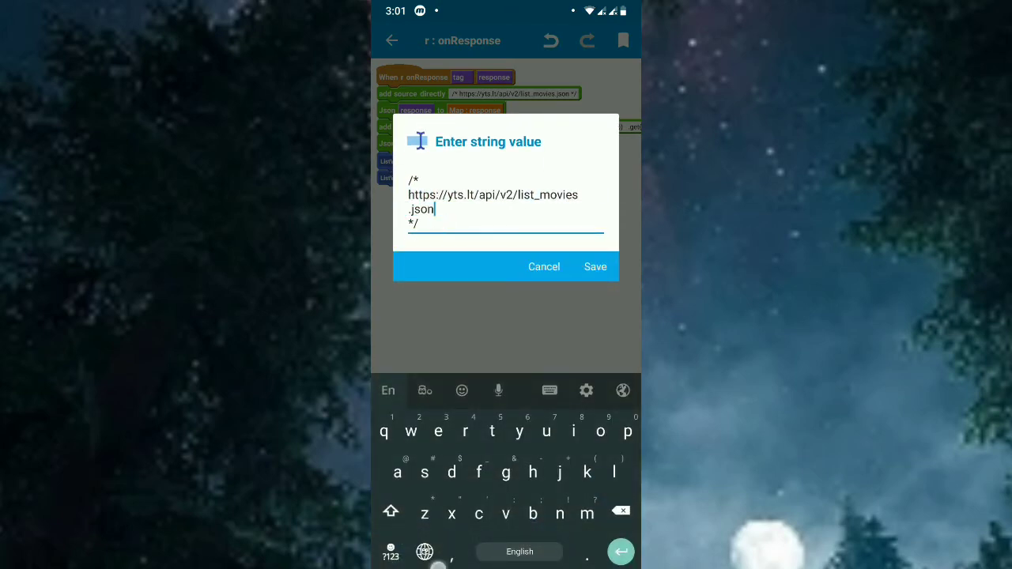
click(595, 266)
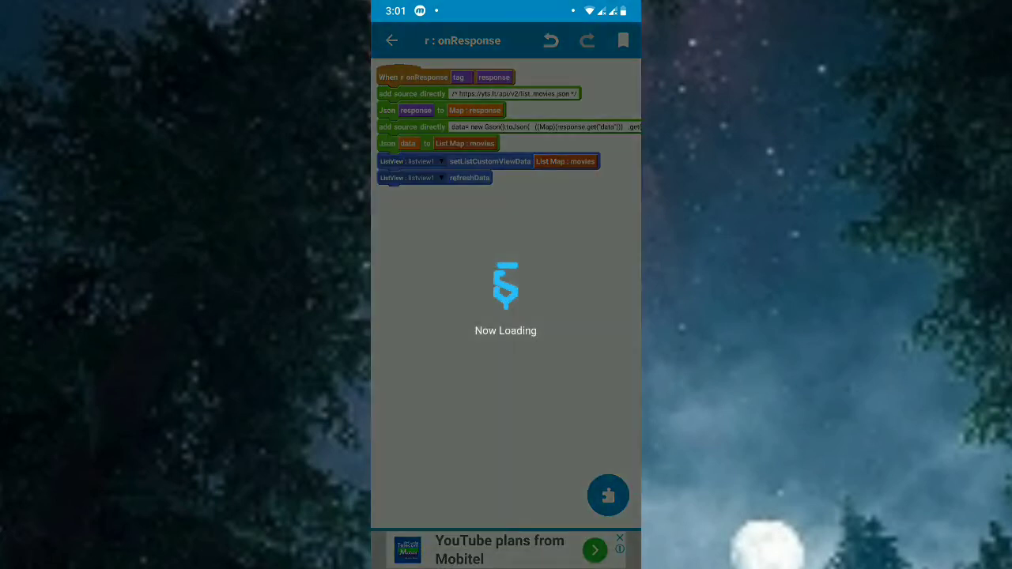
click(392, 41)
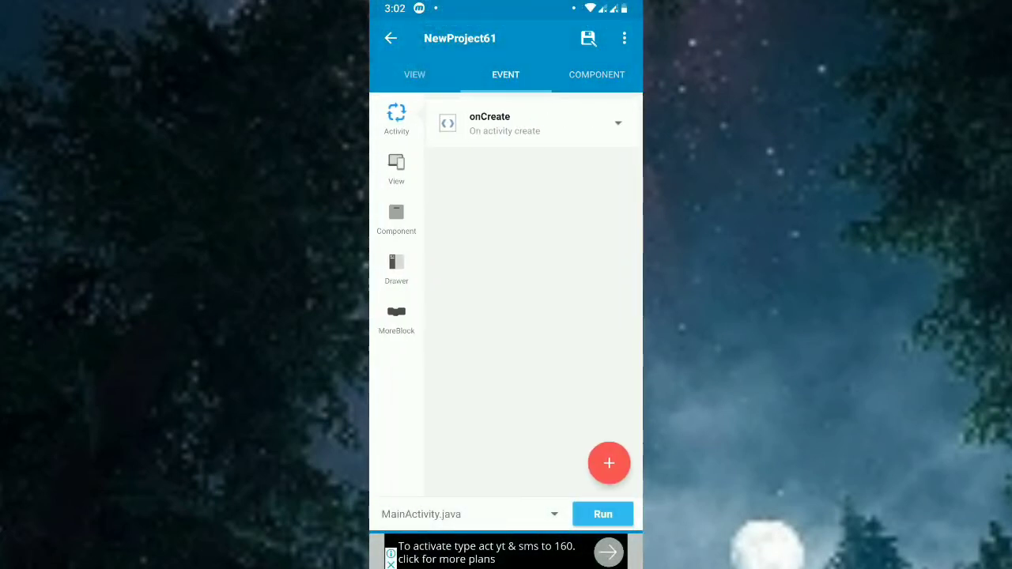
Make onCreate request the pasted YTS movies URL with tag 'asd'.
click(505, 122)
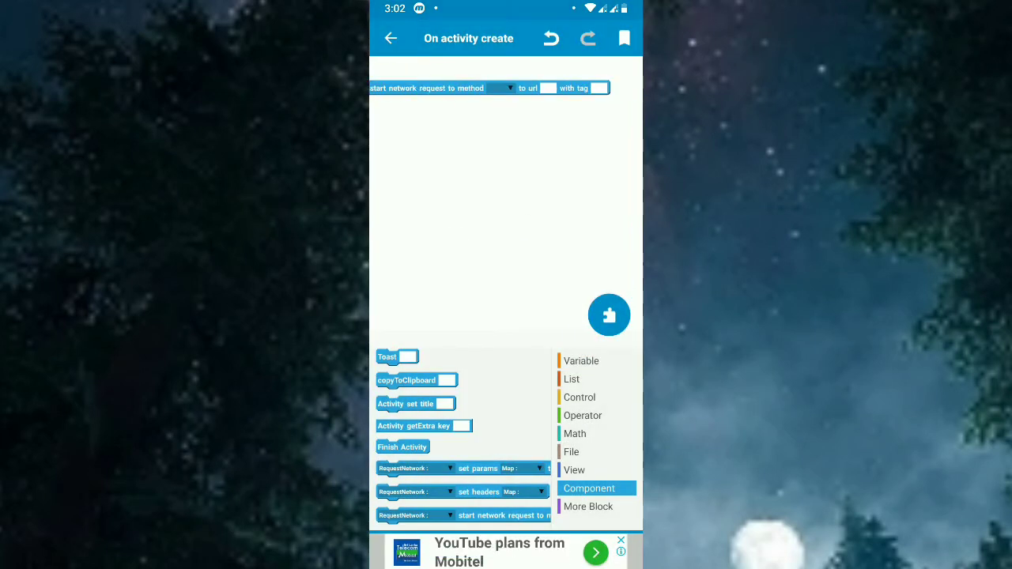
click(500, 88)
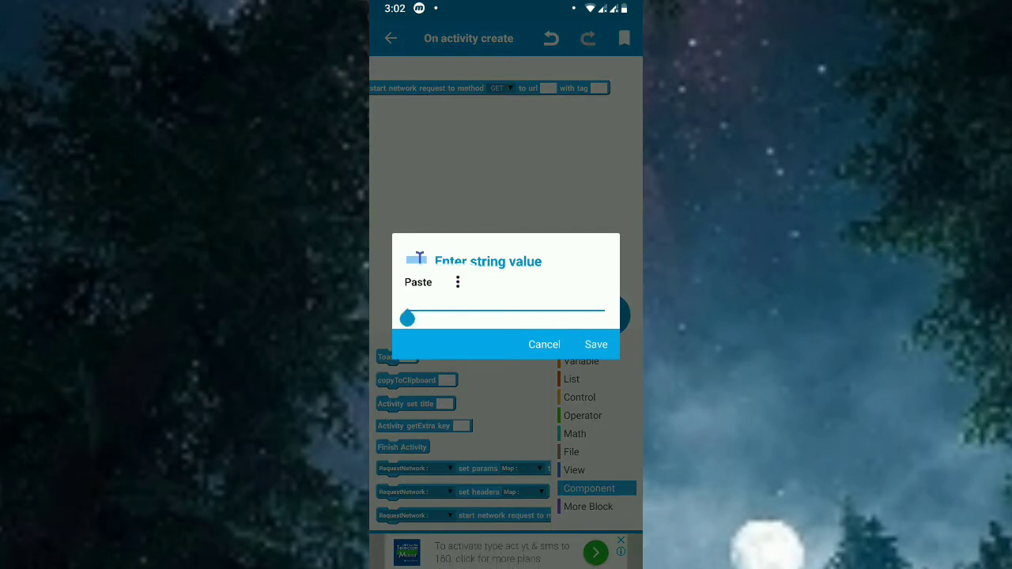
click(595, 344)
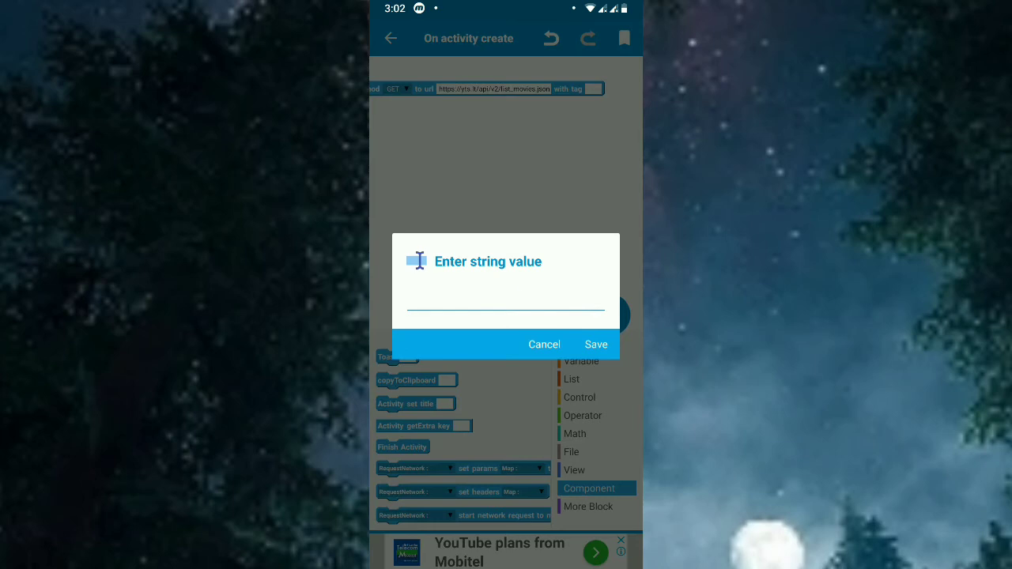
text(asd)
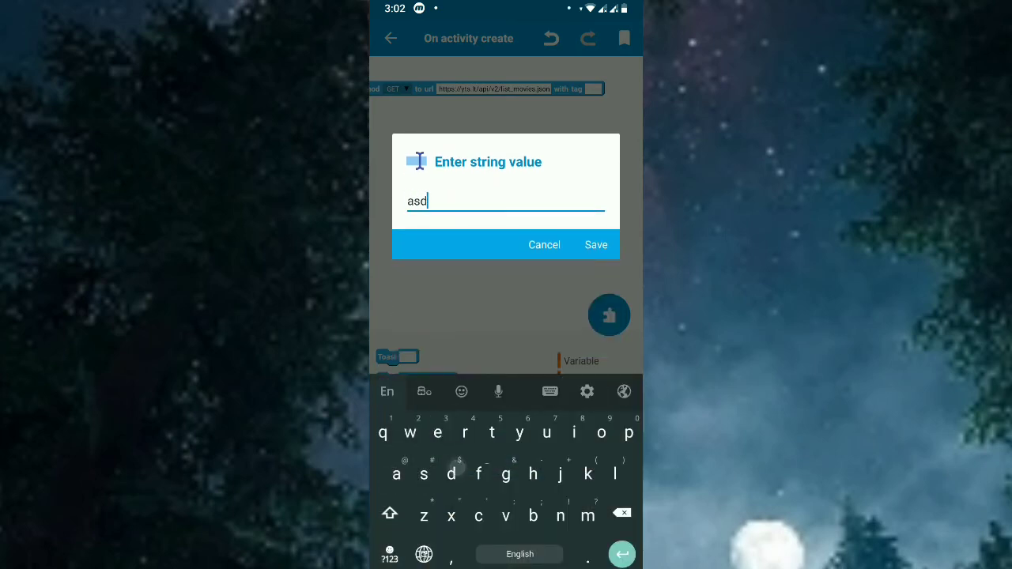
click(596, 244)
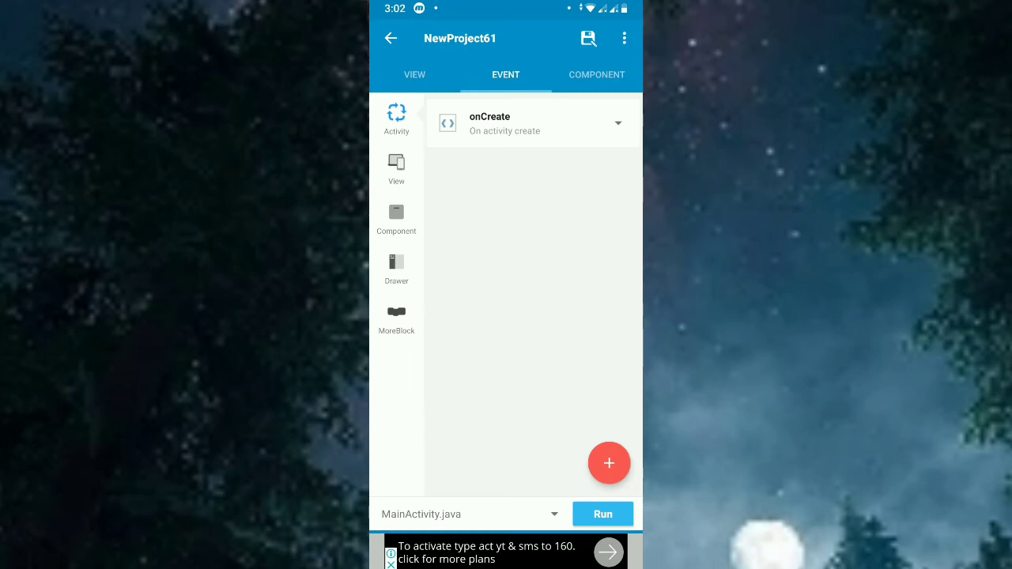
click(596, 74)
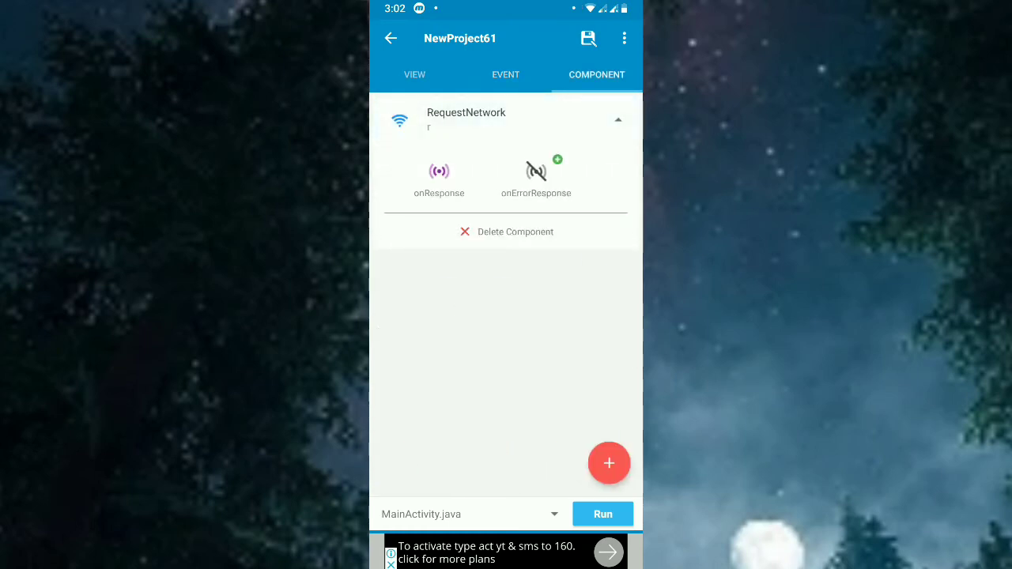
In onBindCustomView, add setText blocks for textview1 and textview2 and an image-from-URL block for imageview1.
click(414, 74)
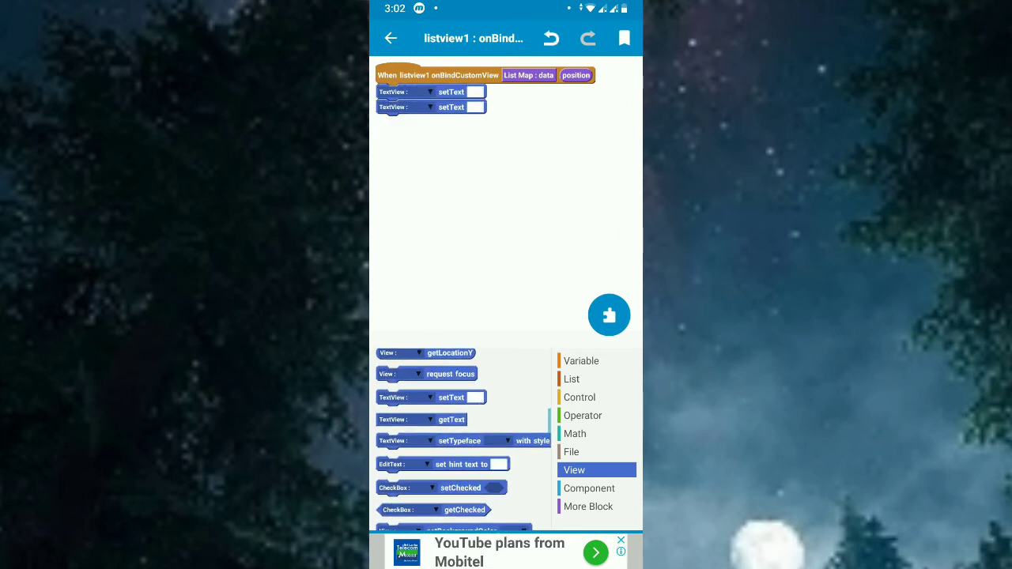
scroll(down, 3)
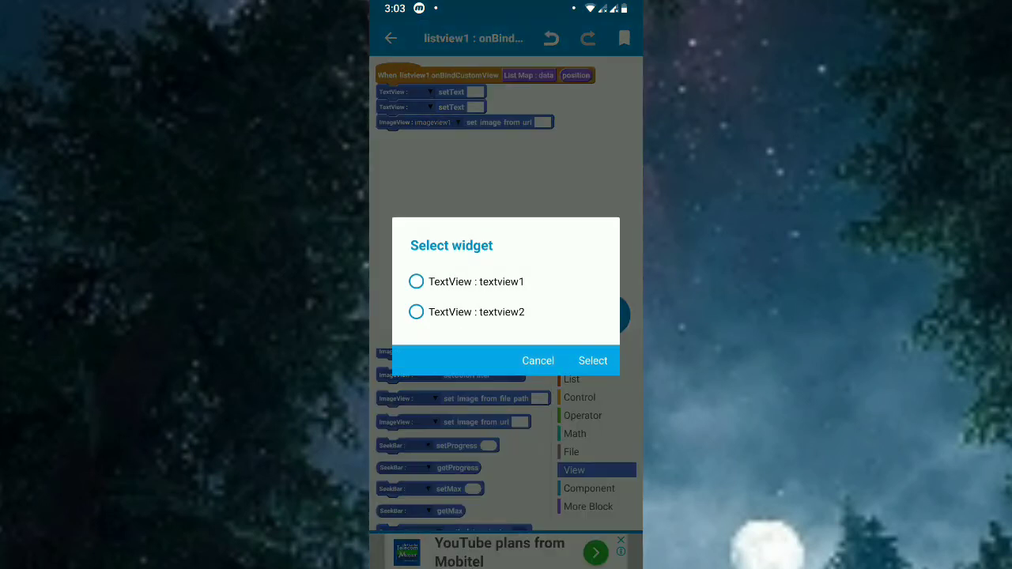
click(592, 360)
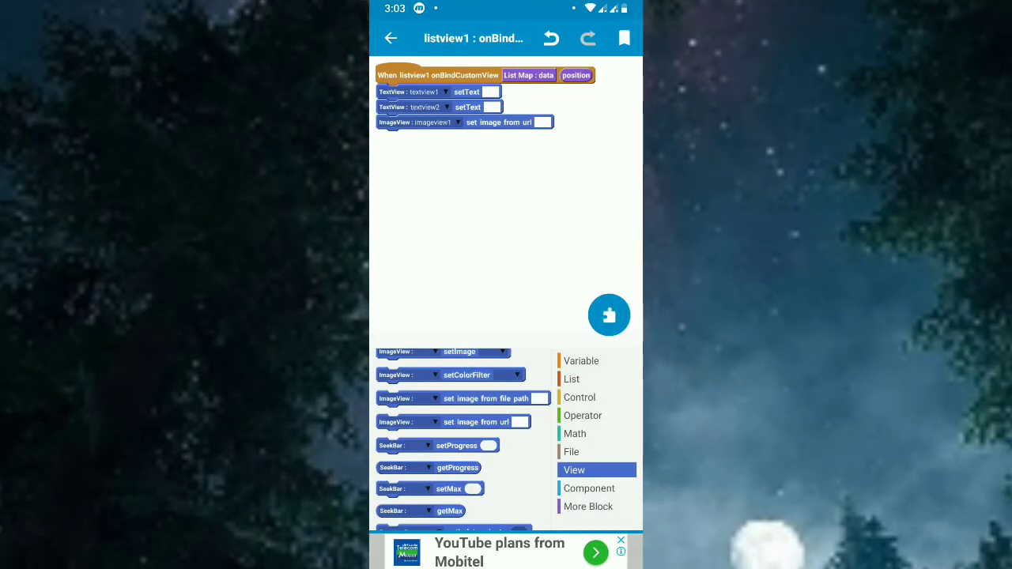
click(572, 379)
text(t)
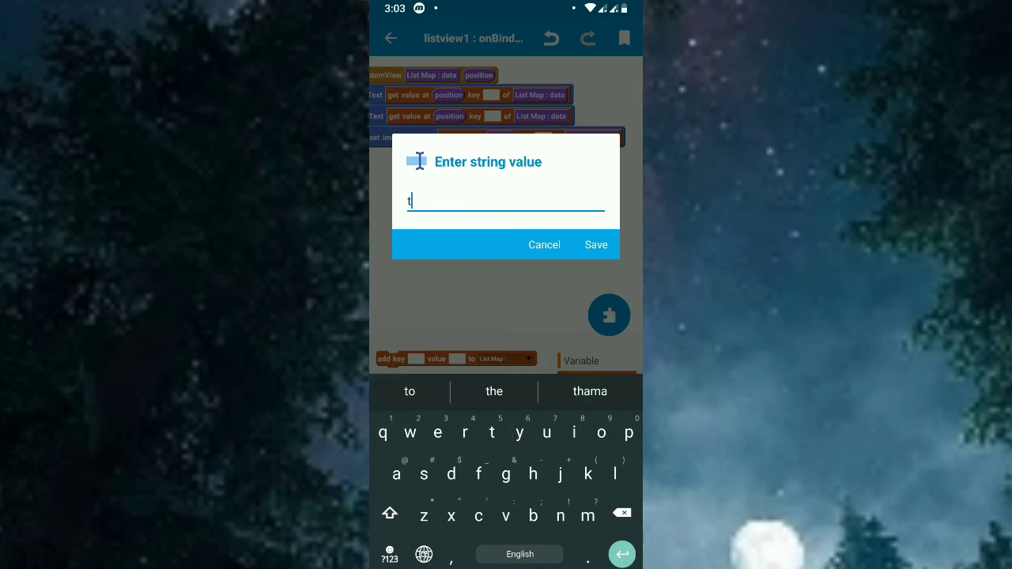
Bind the two text views to the List Map keys title and description_full.
click(595, 245)
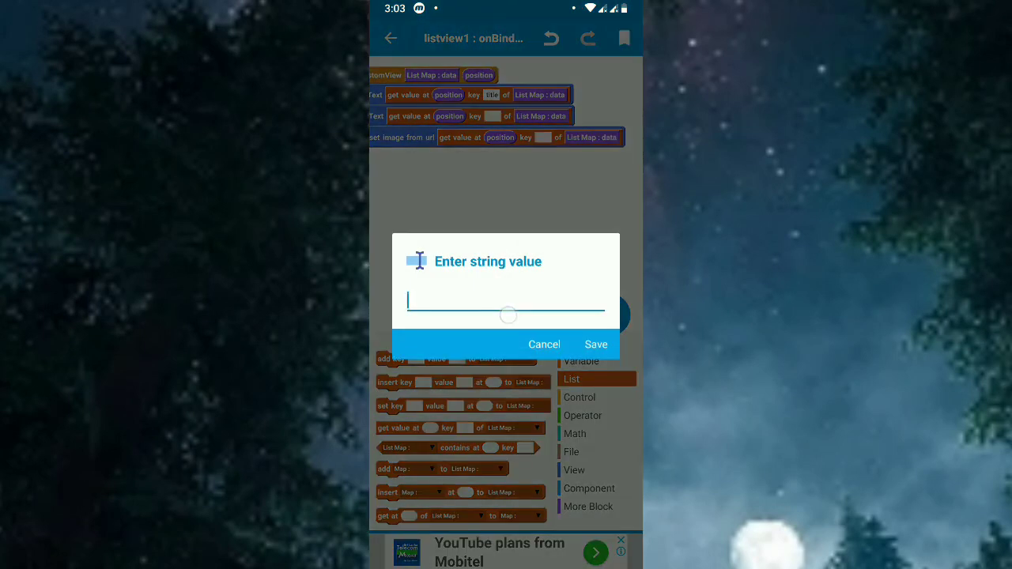
text(des)
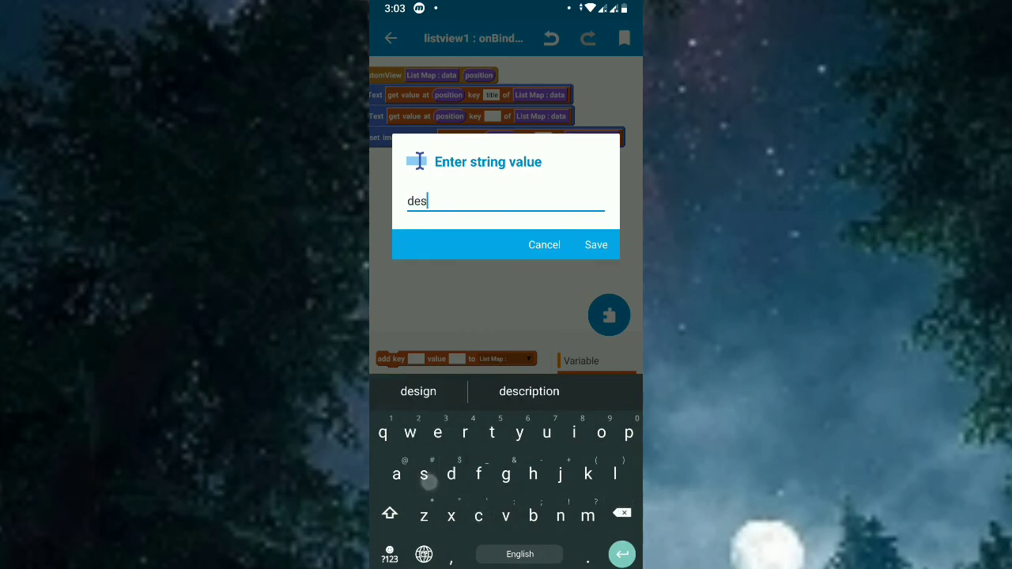
text(cription)
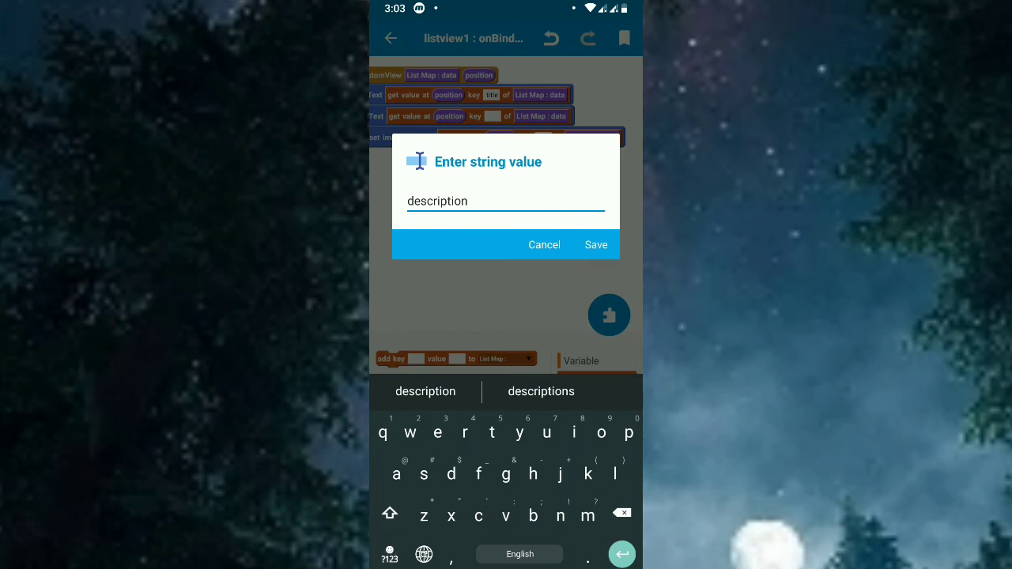
text(_f)
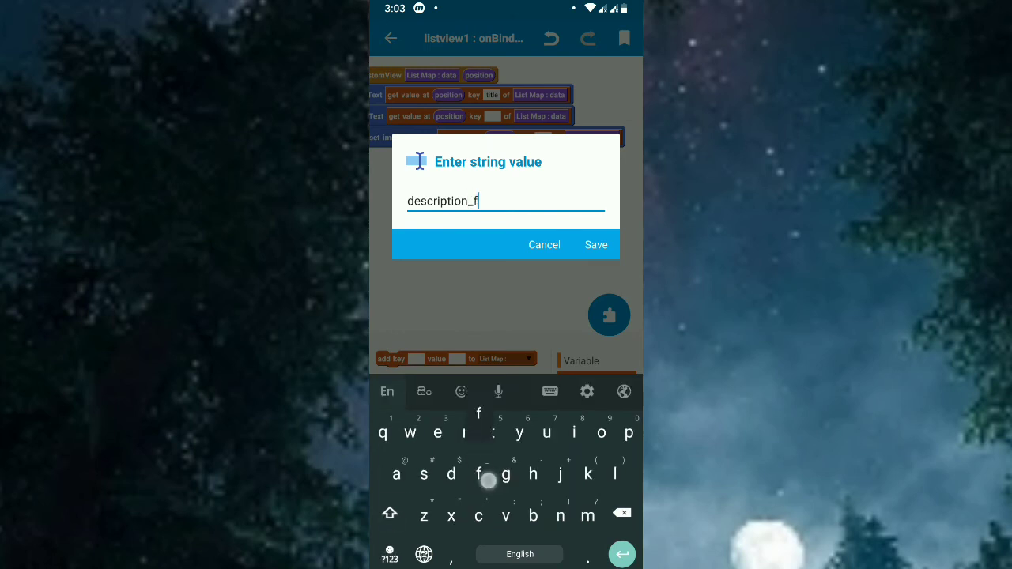
click(595, 245)
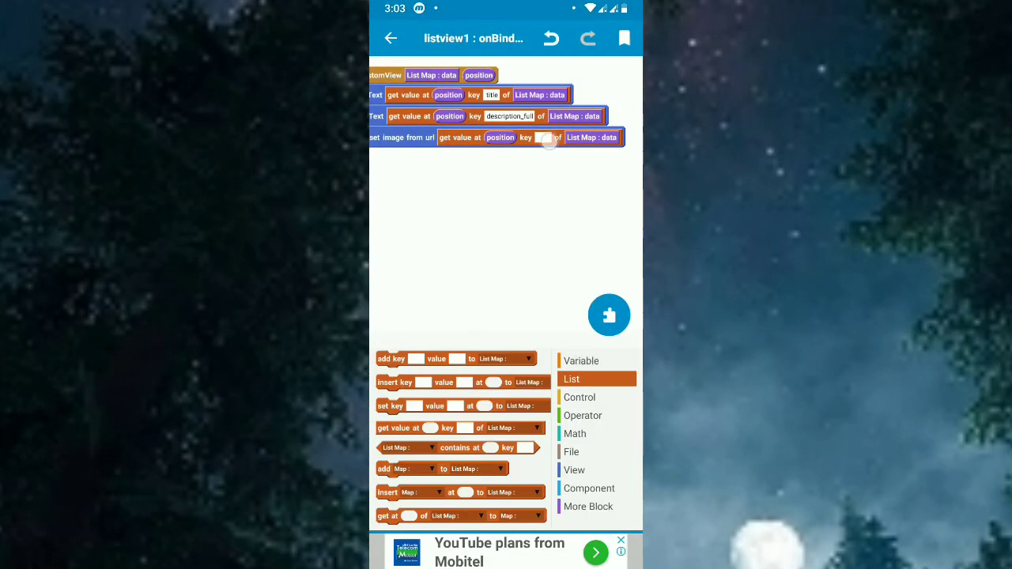
Bind imageview1 to the large cover image key and run the app.
click(548, 136)
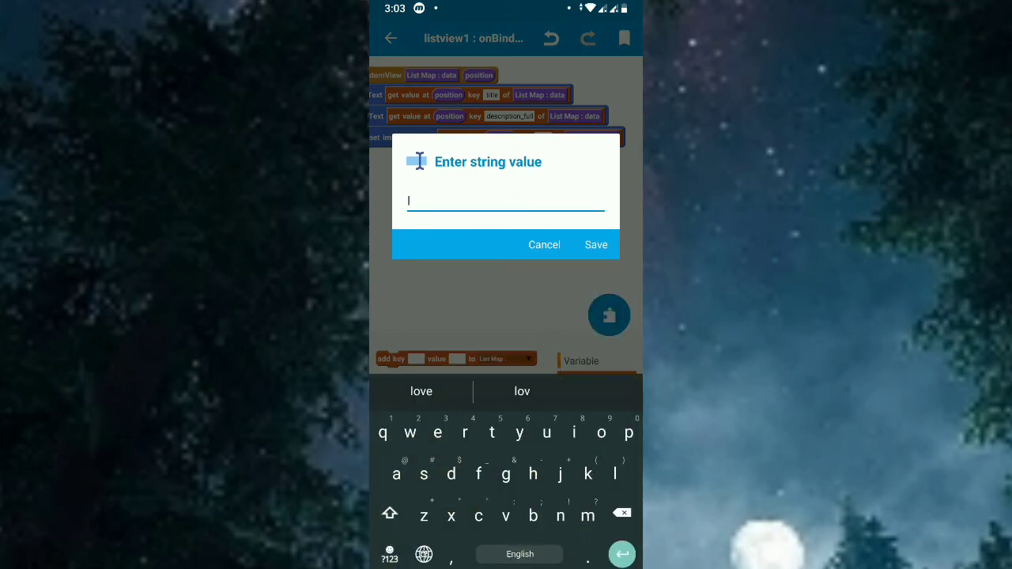
text(large_)
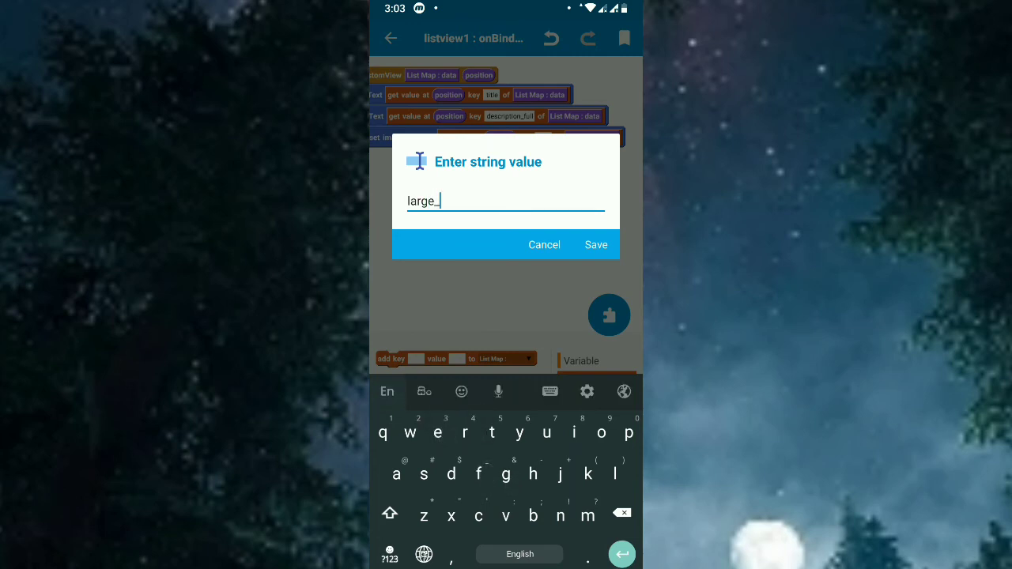
text(covet)
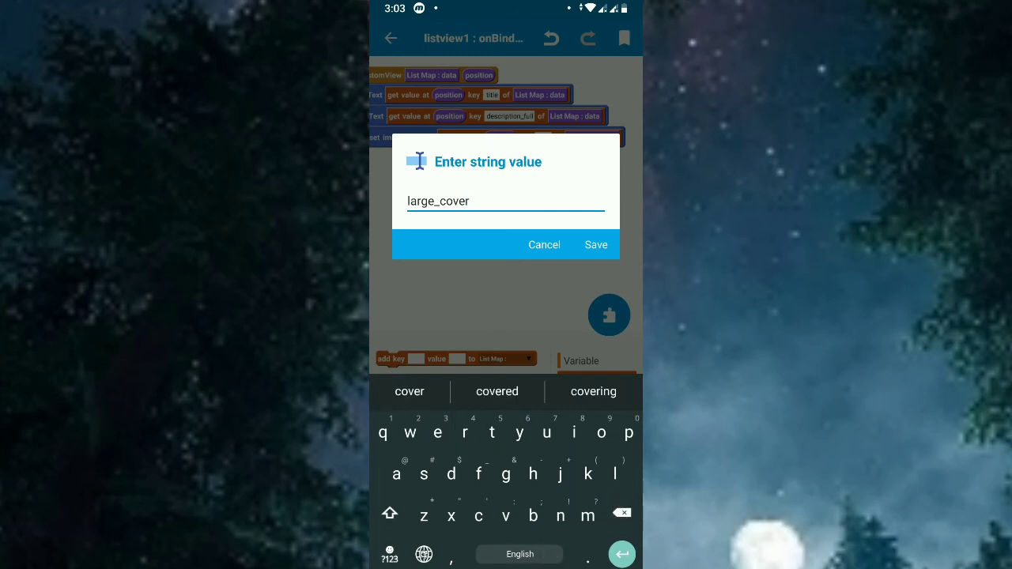
text(_imahe)
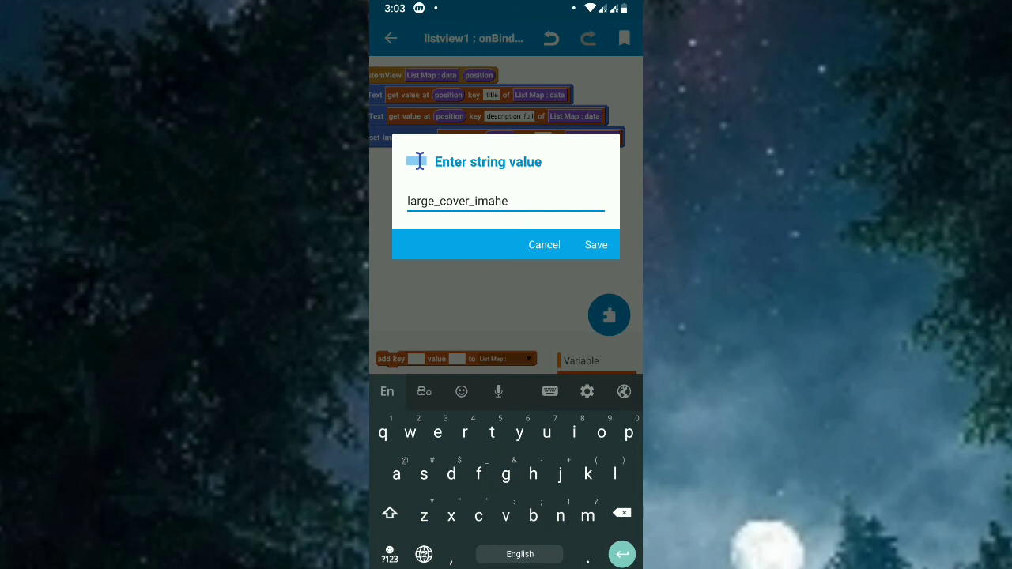
click(595, 244)
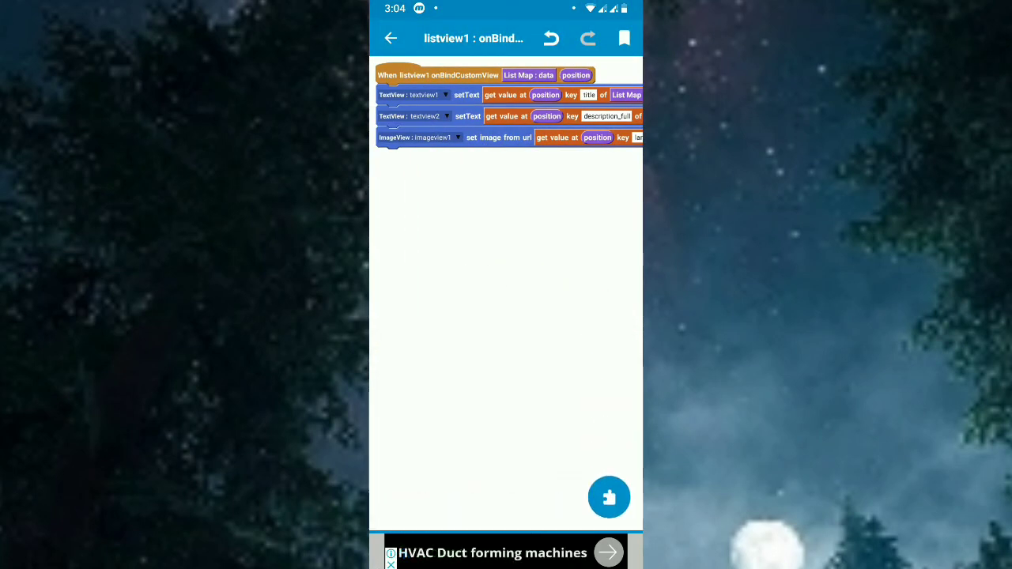
click(389, 38)
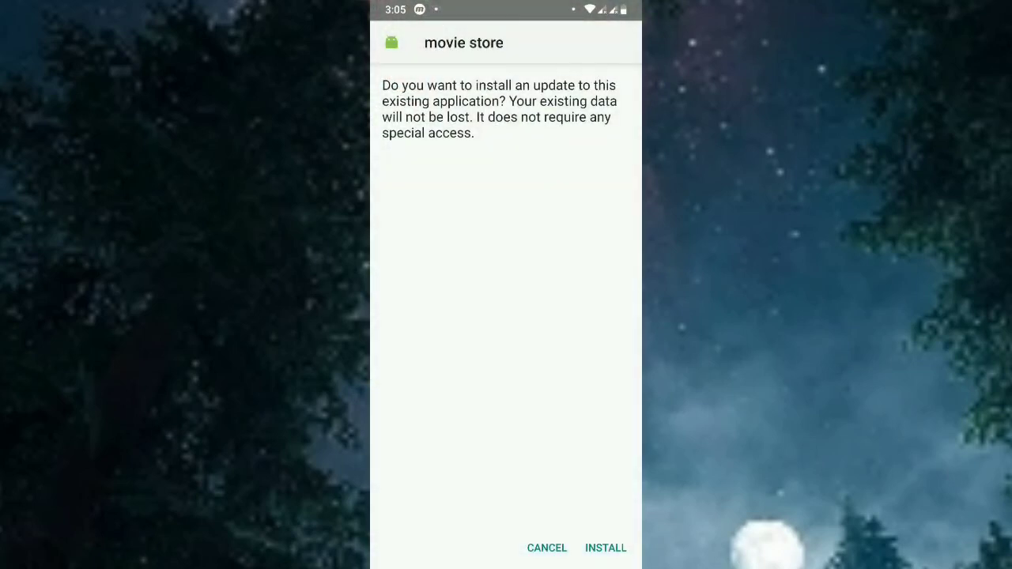
Install the movie store update and scroll through the movies with posters, titles and descriptions.
click(604, 547)
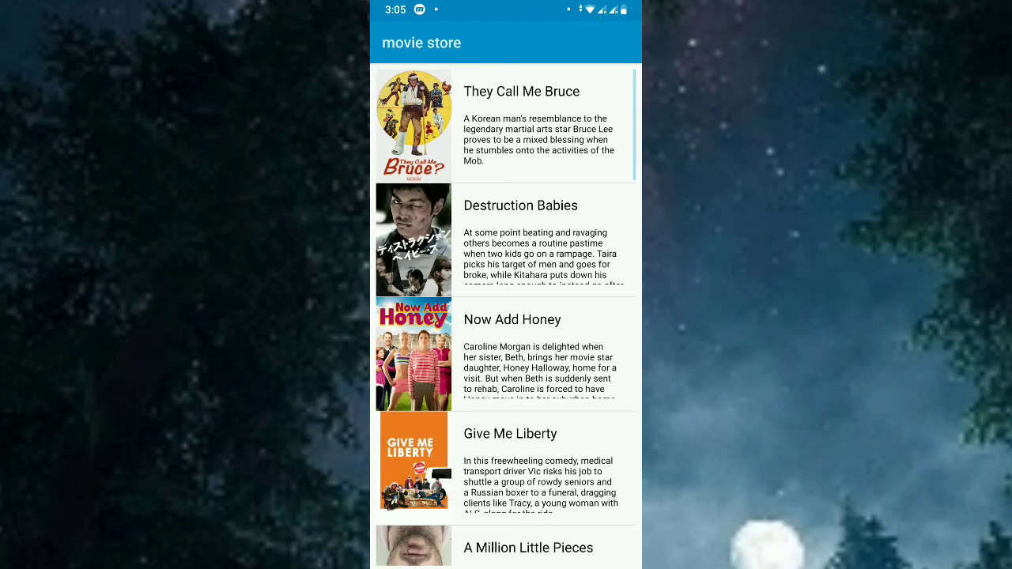
scroll(down, 3)
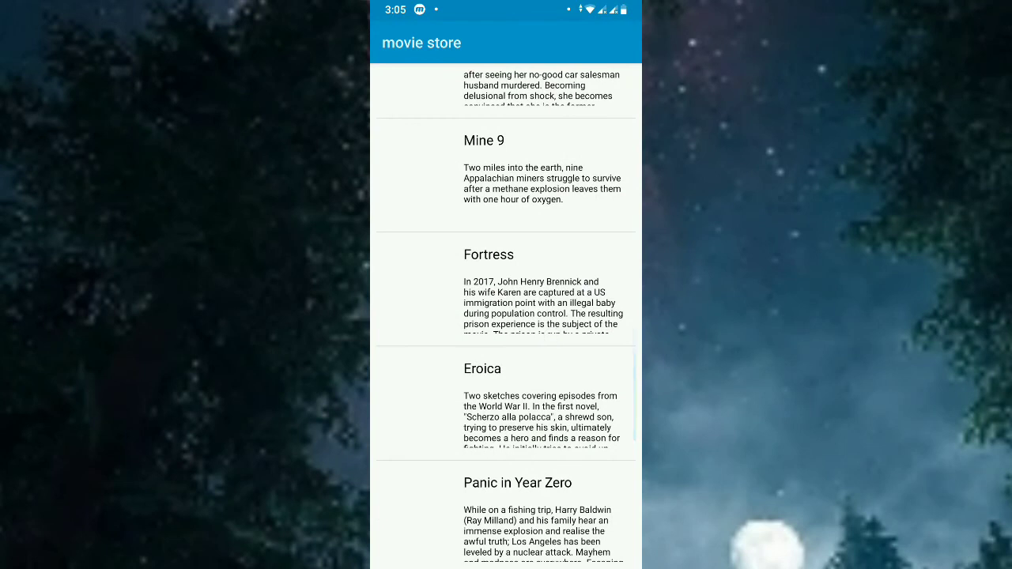
scroll(down, 3)
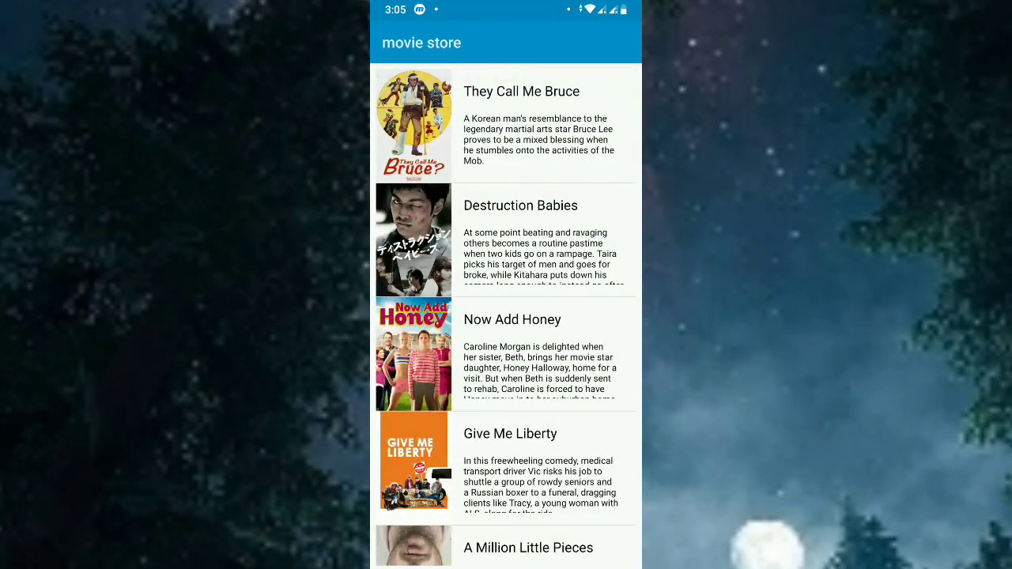